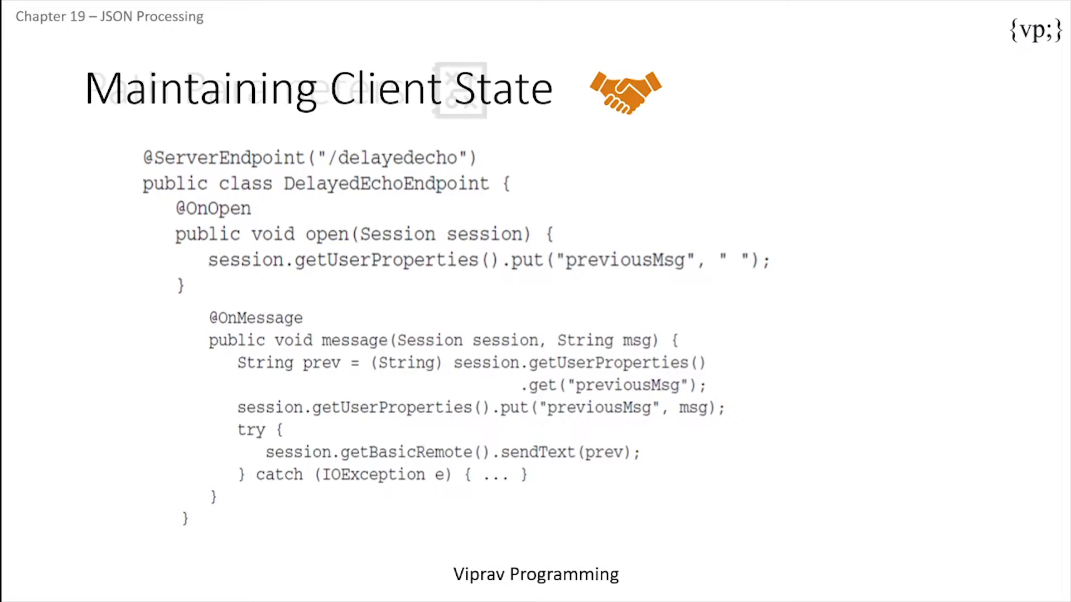
Advance past the Maintaining Client State slide to end the slideshow.
{"action": "key", "text": "right"}
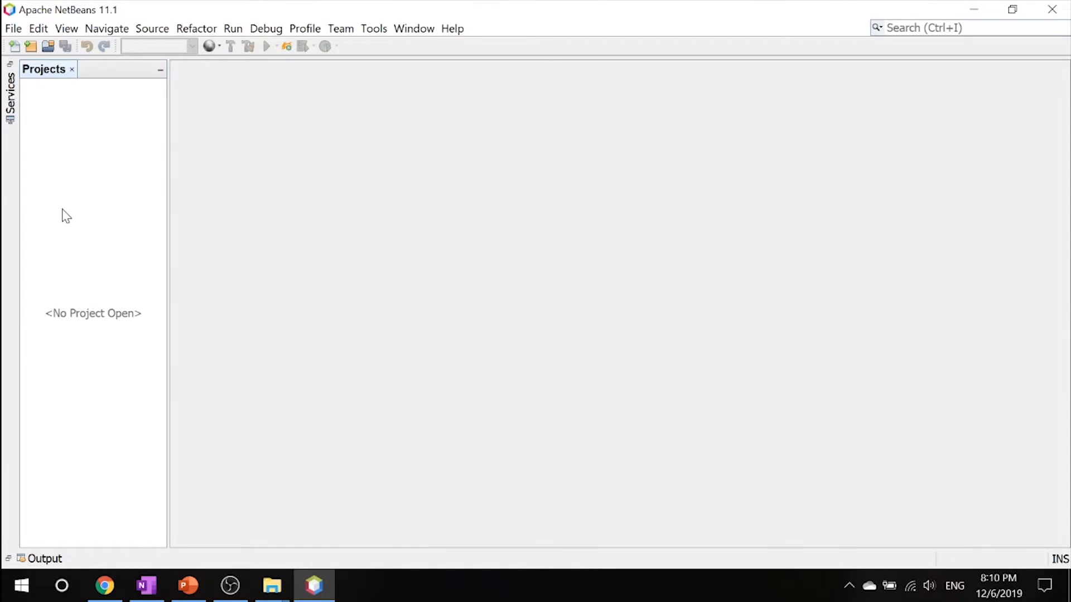
Open the dukeetf2 project from the web > websocket examples folder via Open Project.
{"action": "right_click", "coordinate": [93, 215]}
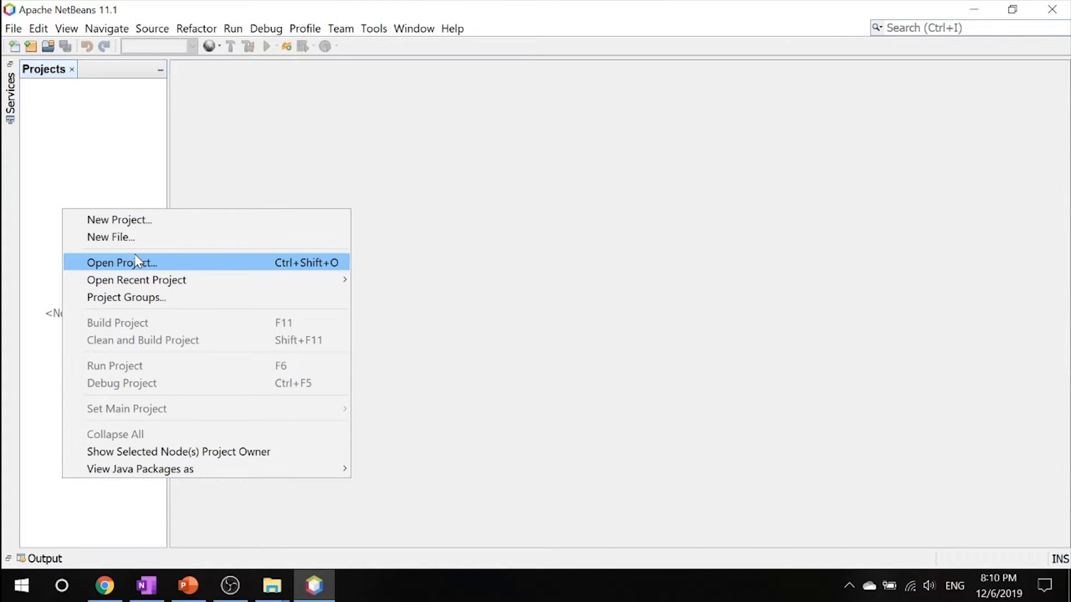
{"action": "left_click", "coordinate": [121, 262]}
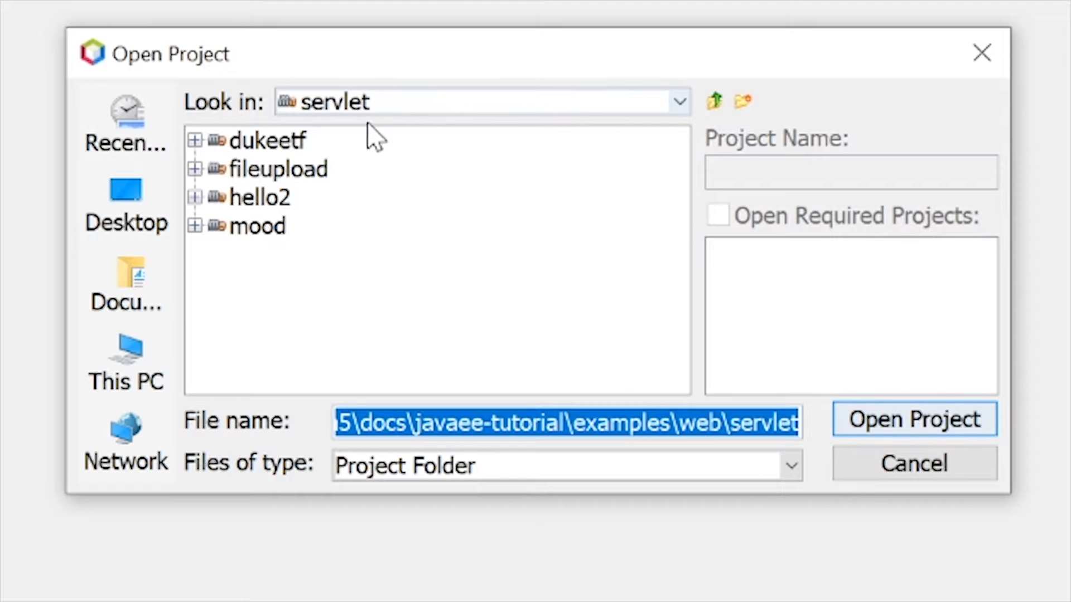
{"action": "left_click", "coordinate": [714, 101]}
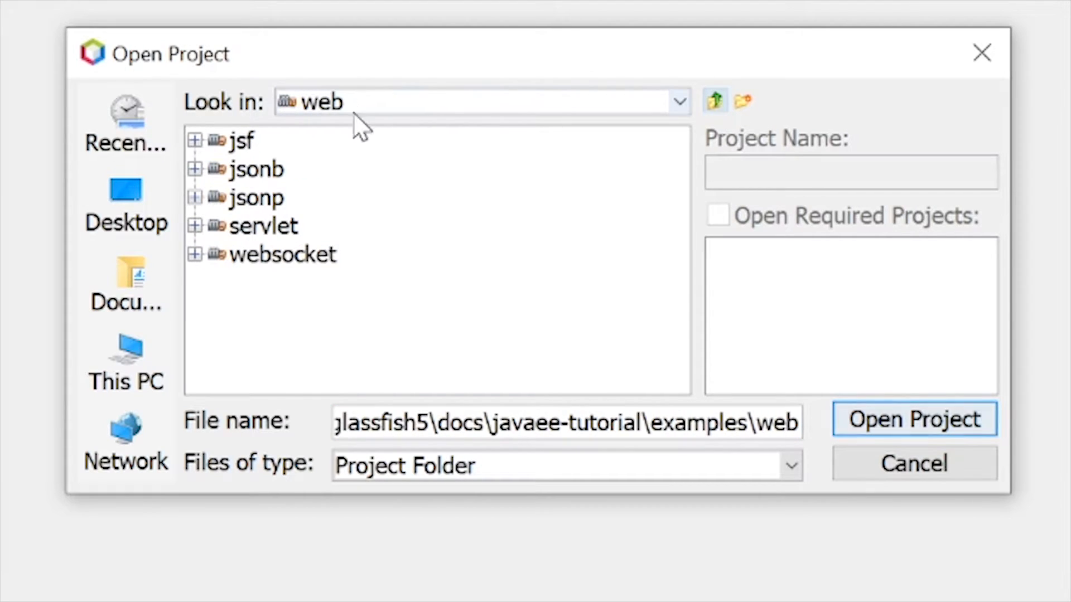
{"action": "left_click", "coordinate": [194, 254]}
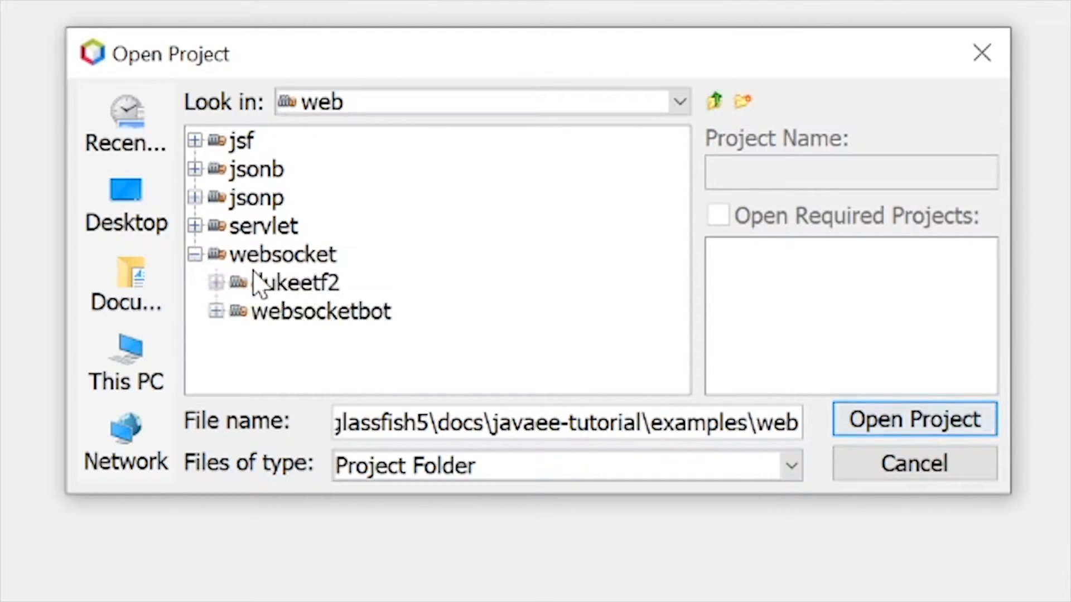
{"action": "left_click", "coordinate": [914, 418]}
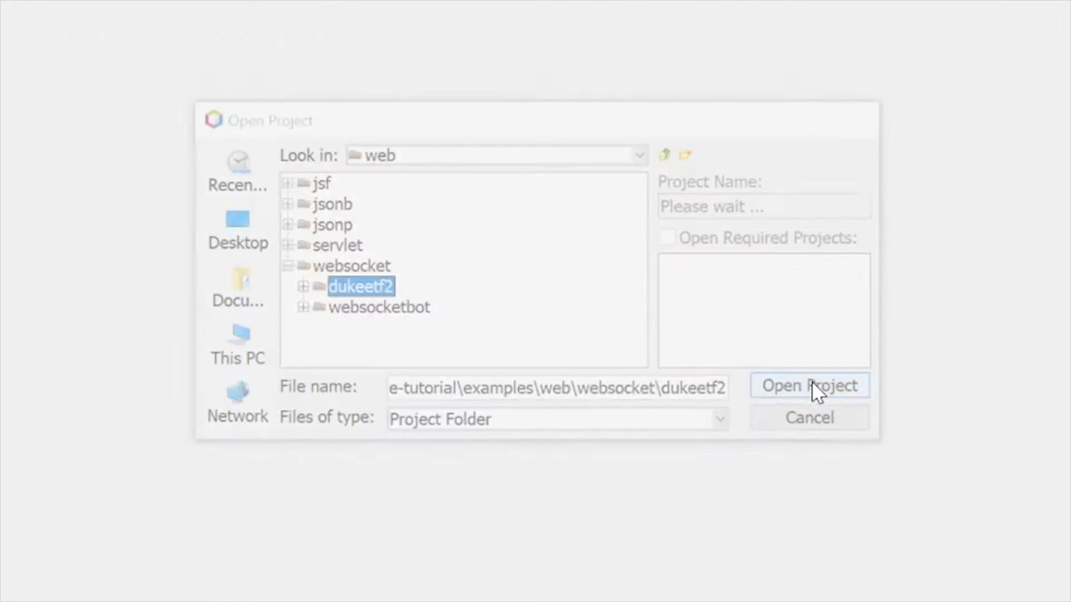
{"action": "left_click", "coordinate": [810, 385]}
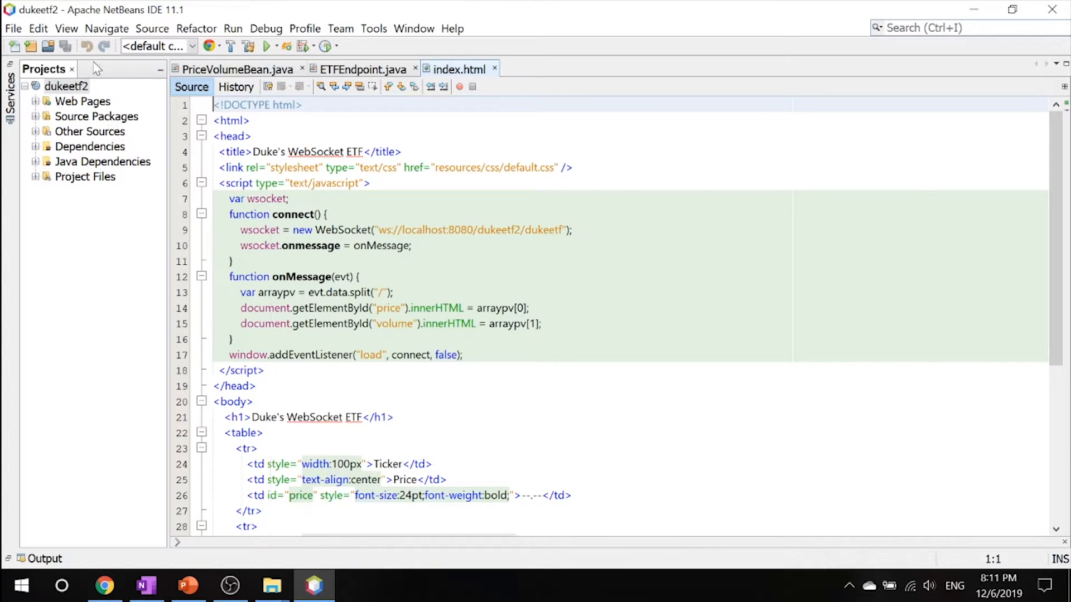
{"action": "mouse_move", "coordinate": [383, 102]}
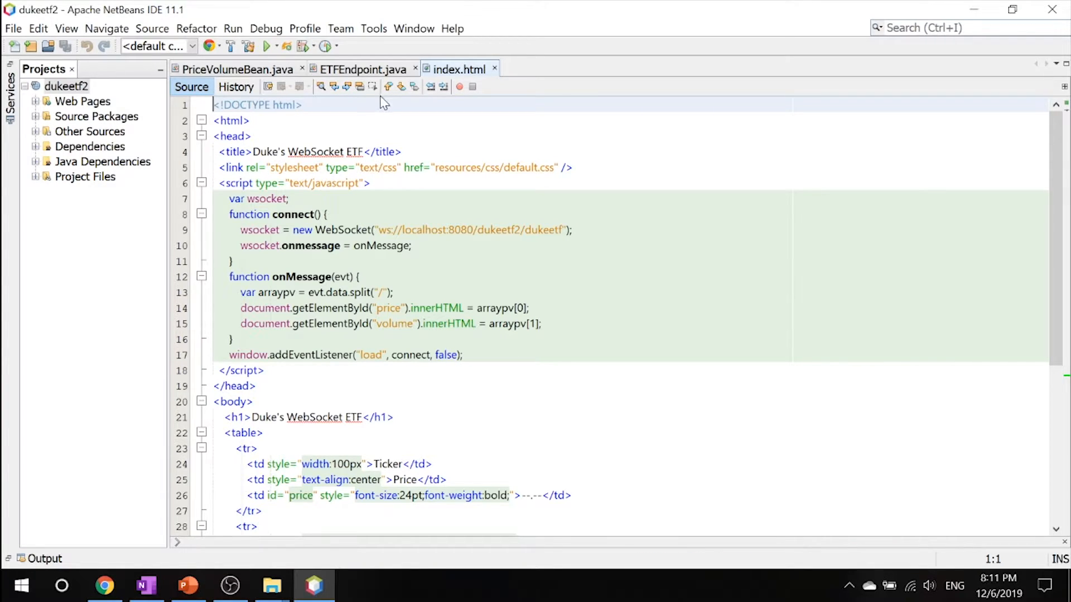
Show ETFEndpoint.java from Source Packages and read through it, noting the session queue declaration.
{"action": "left_click", "coordinate": [362, 69]}
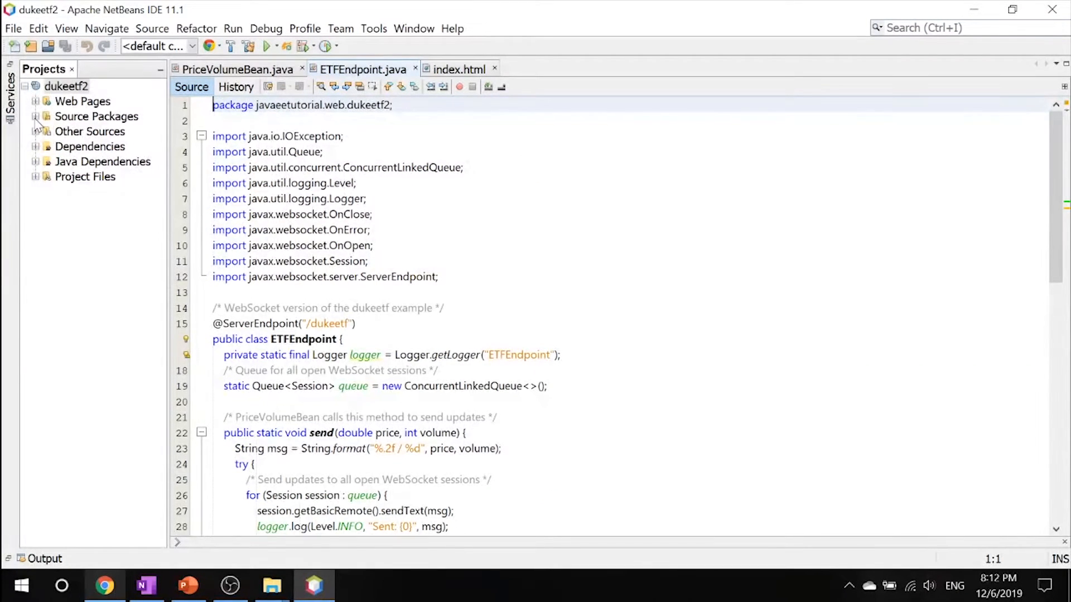
{"action": "left_click", "coordinate": [35, 116]}
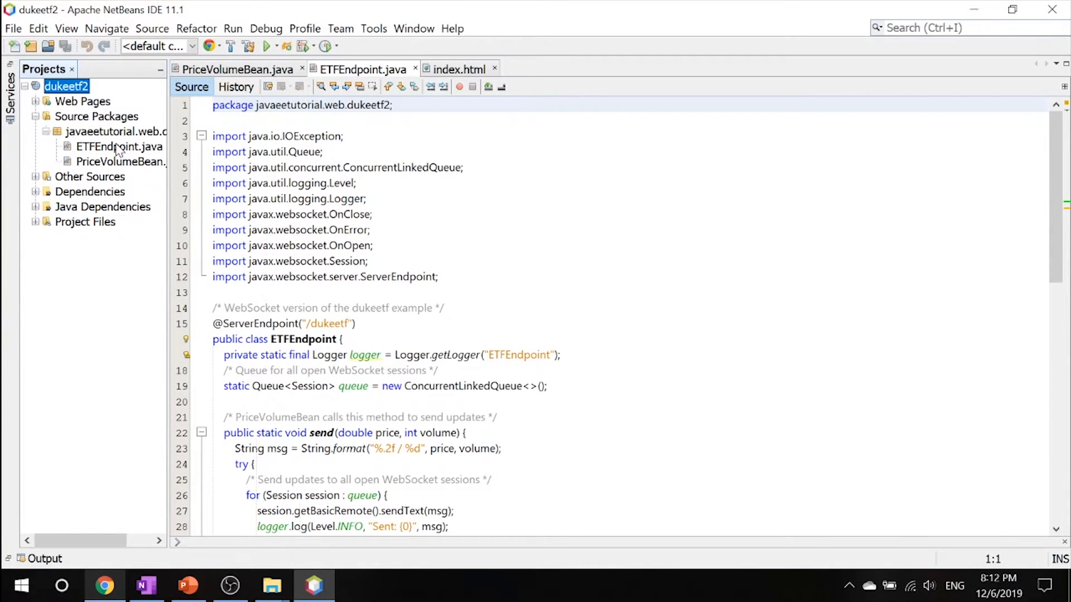
{"action": "left_click", "coordinate": [119, 146]}
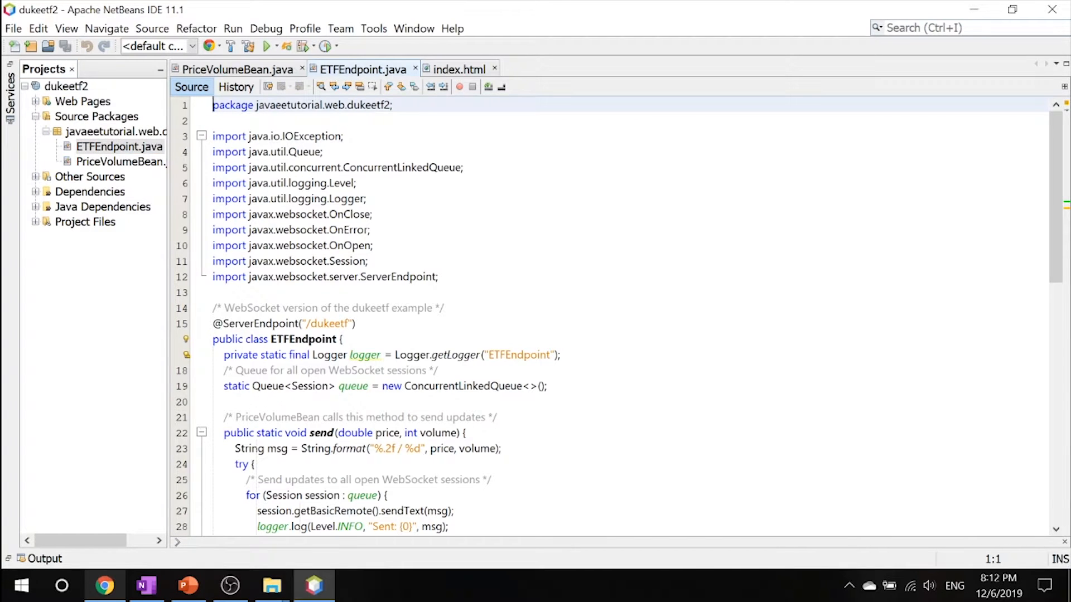
{"action": "scroll", "scroll_direction": "down", "scroll_amount": 3}
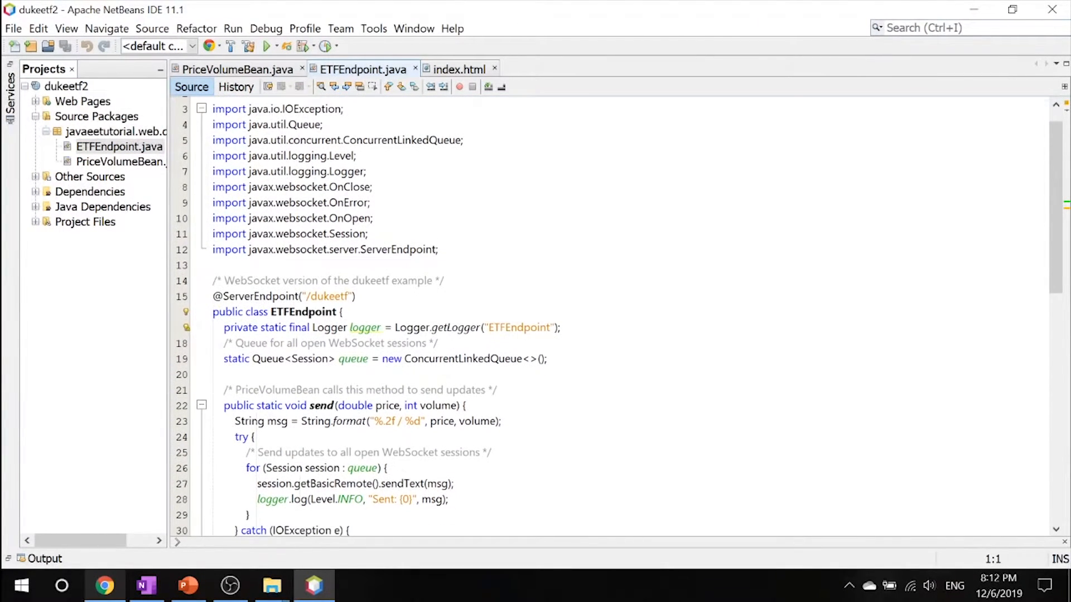
{"action": "scroll", "scroll_direction": "down", "scroll_amount": 3}
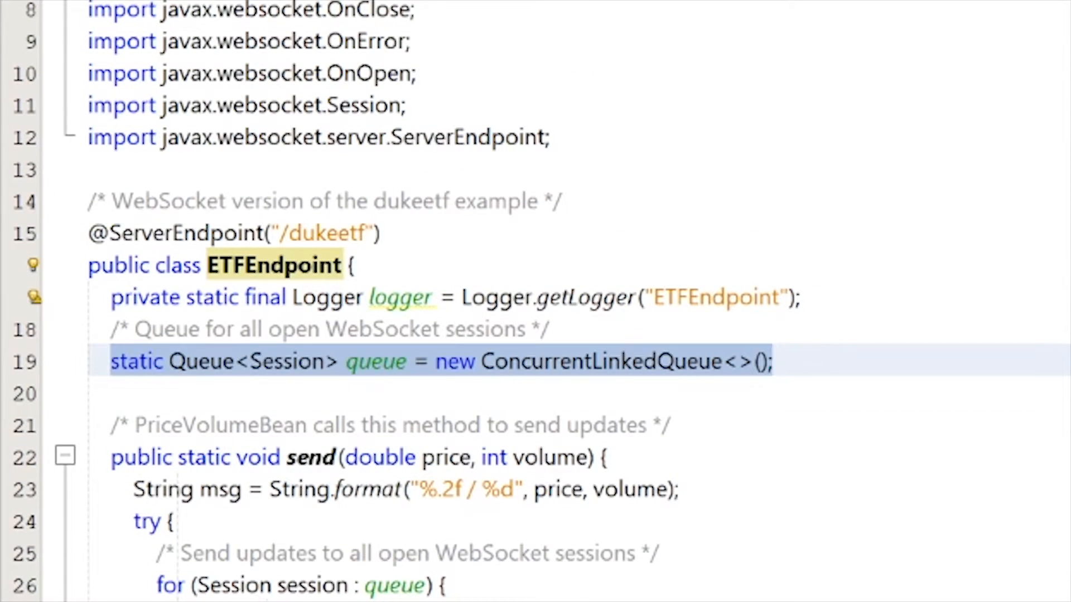
{"action": "left_click", "coordinate": [772, 362]}
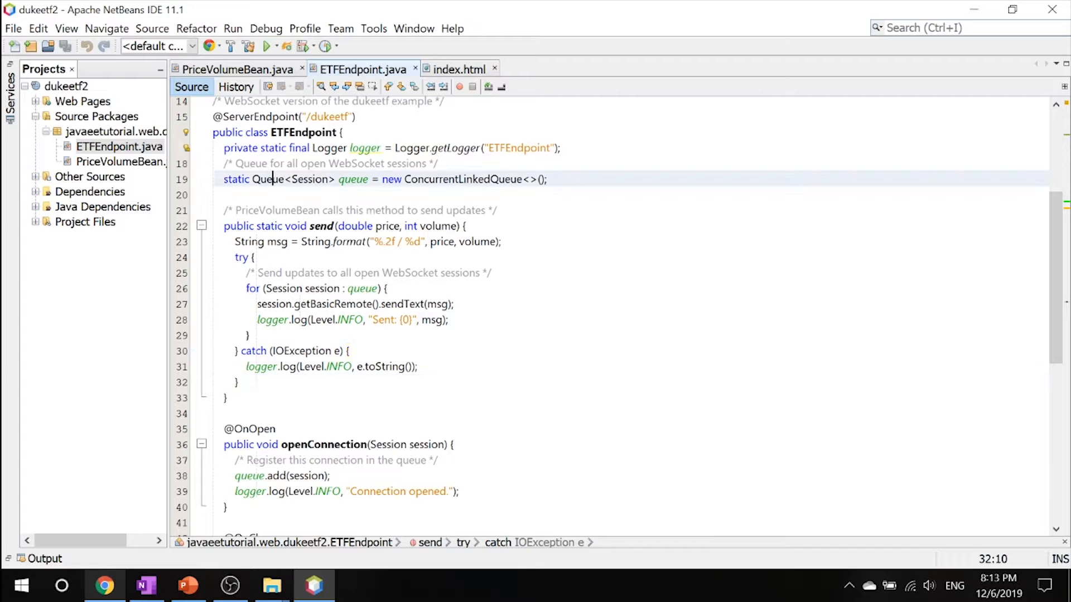
{"action": "scroll", "scroll_direction": "down", "scroll_amount": 3}
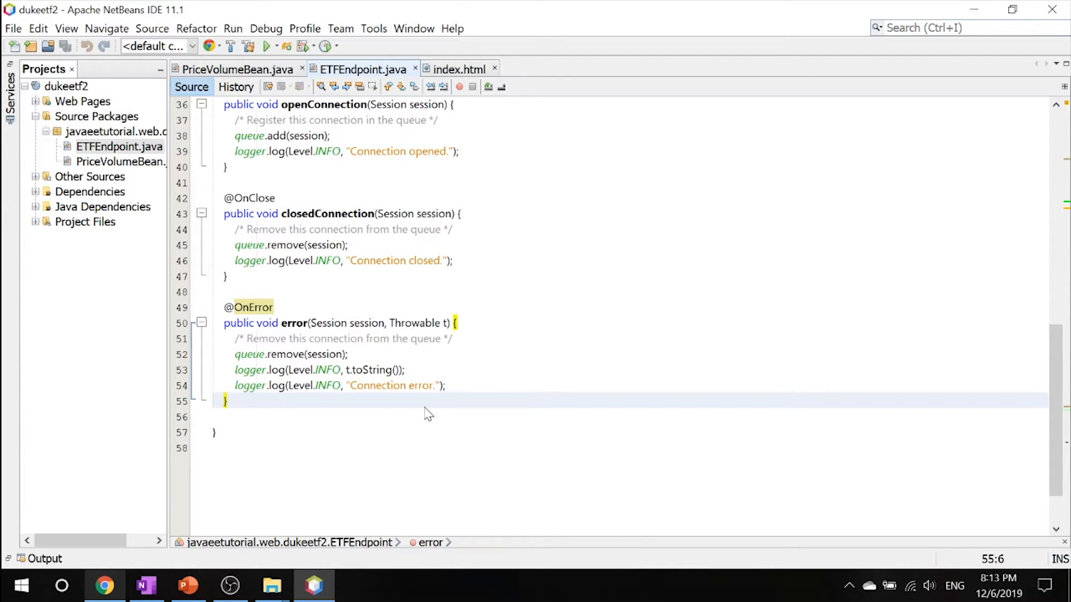
Show PriceVolumeBean.java and read its timeout method that sends price and volume updates.
{"action": "left_click", "coordinate": [120, 161]}
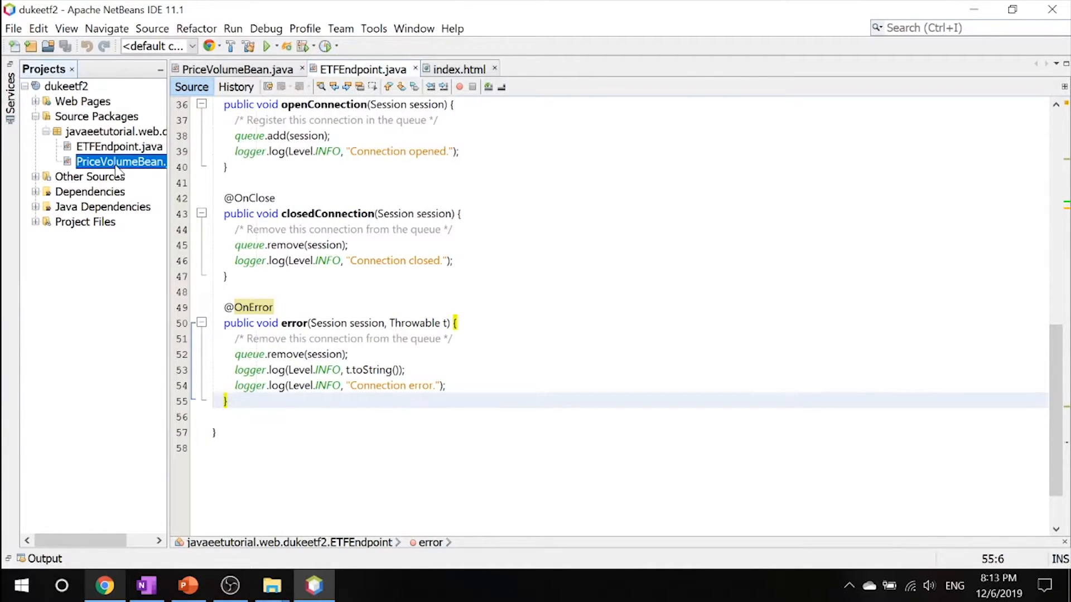
{"action": "left_click", "coordinate": [236, 69]}
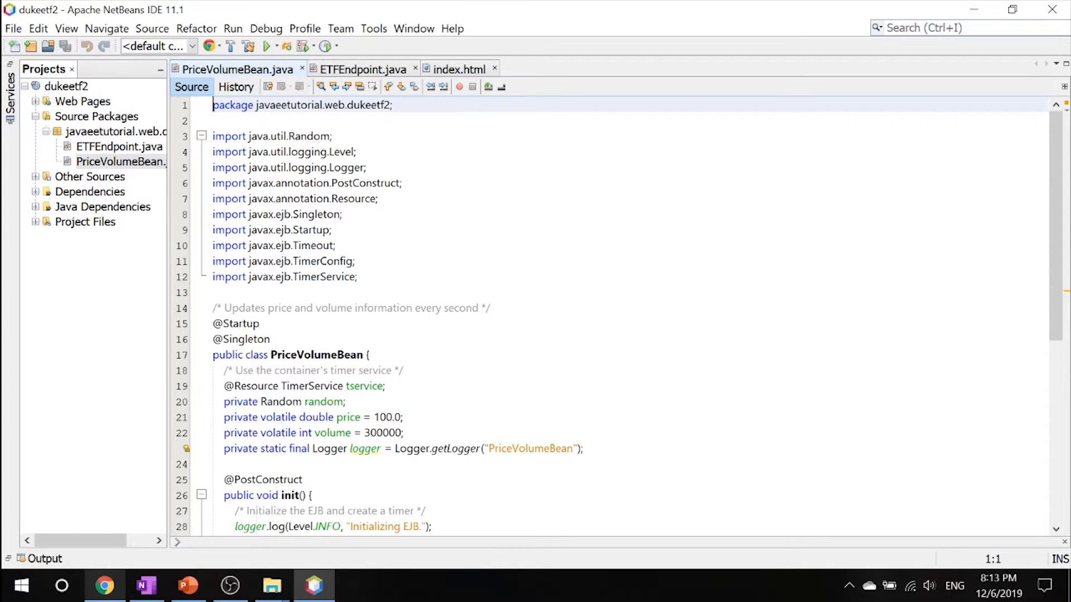
{"action": "scroll", "scroll_direction": "down", "scroll_amount": 3}
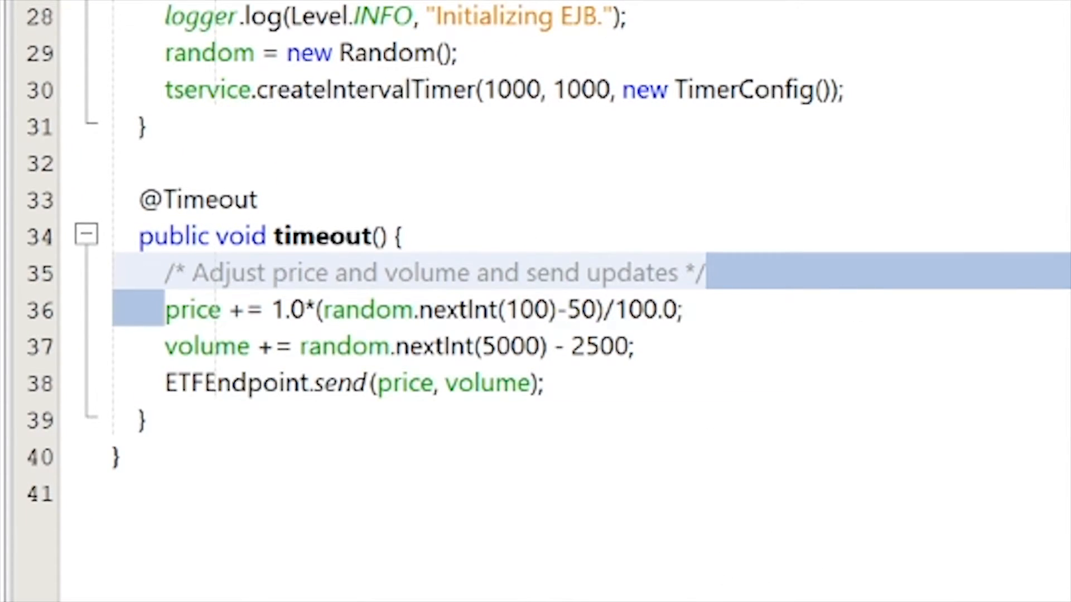
{"action": "left_click", "coordinate": [208, 345]}
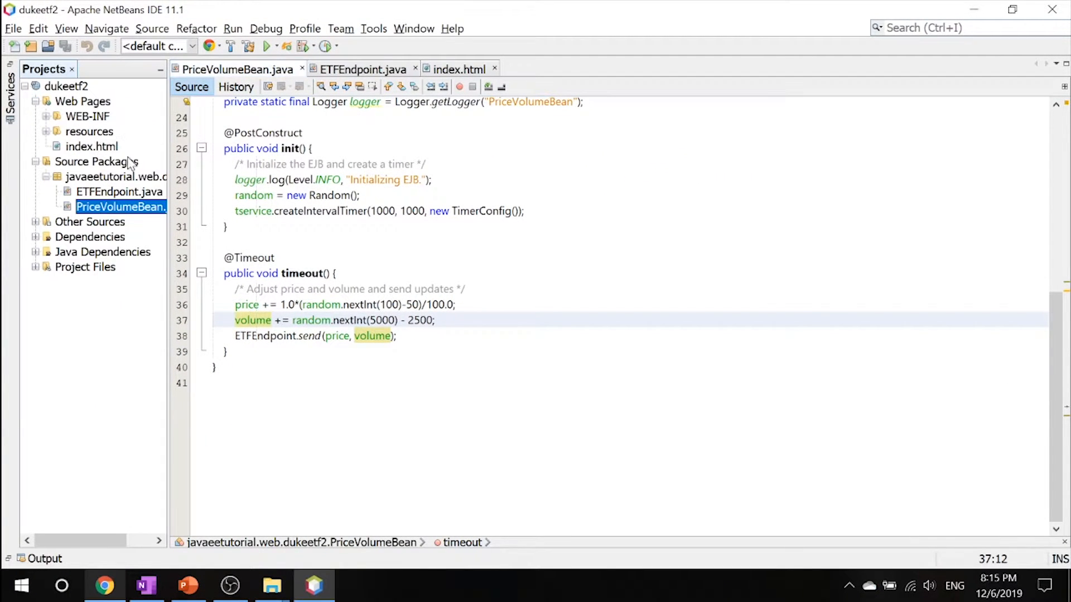
Show index.html and read its WebSocket script, noting where incoming message data is split.
{"action": "left_click", "coordinate": [458, 69]}
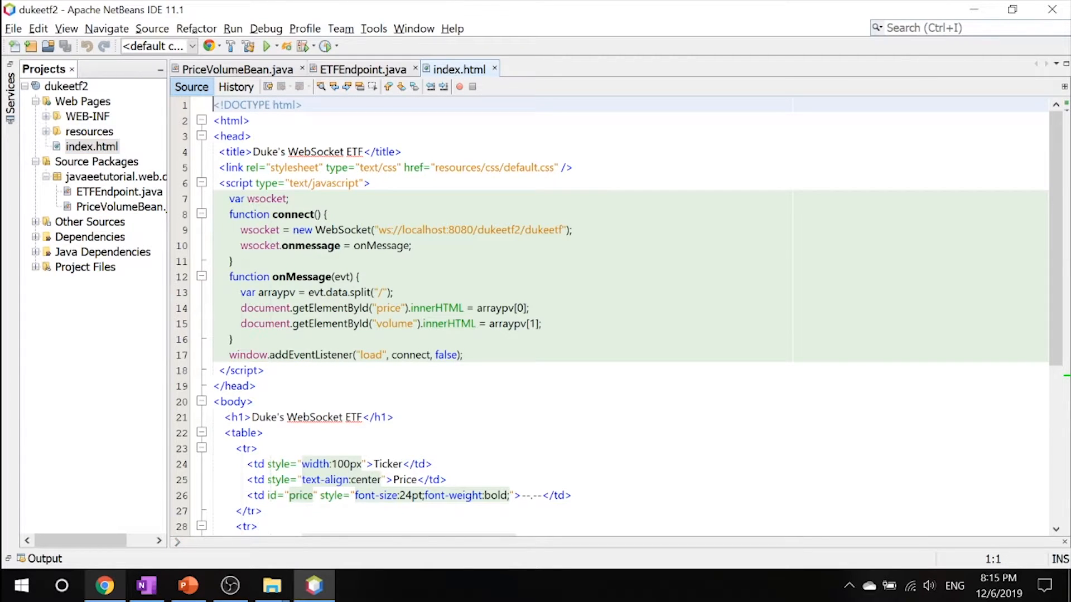
{"action": "scroll", "scroll_direction": "down", "scroll_amount": 3}
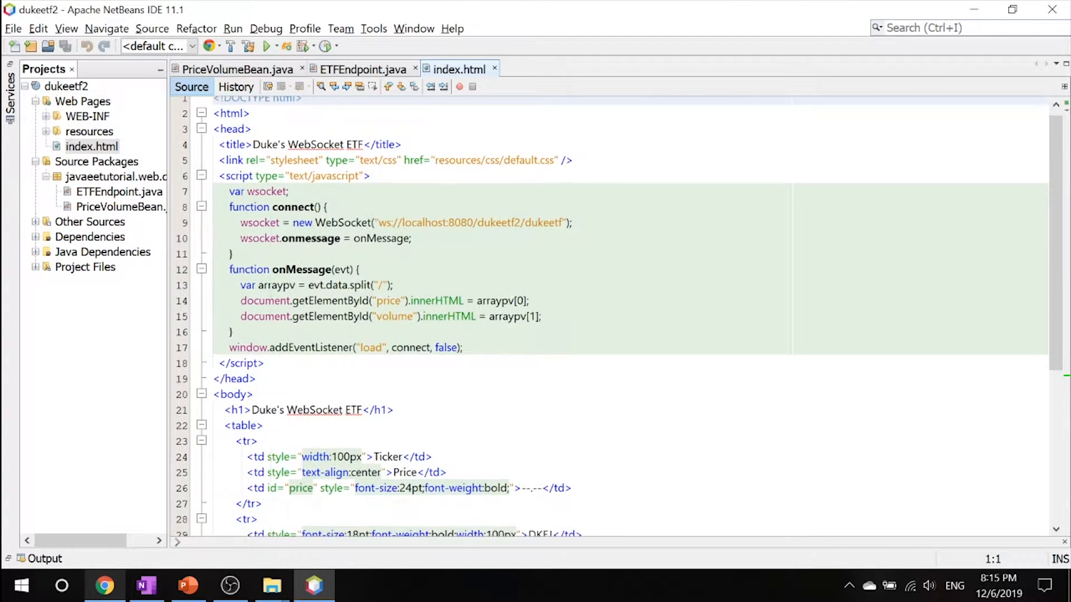
{"action": "scroll", "scroll_direction": "down", "scroll_amount": 3}
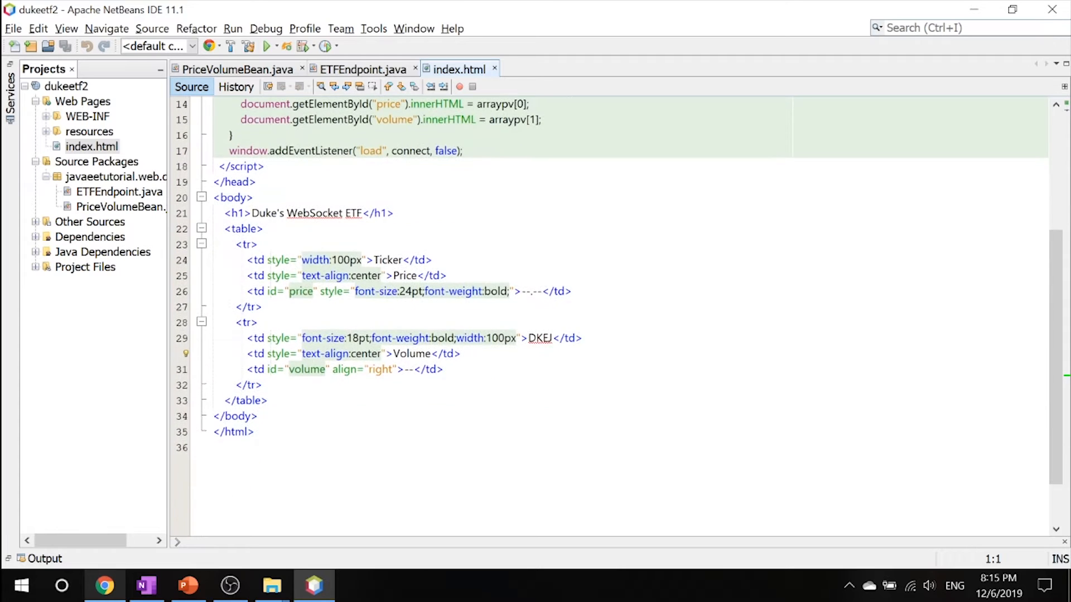
{"action": "left_click", "coordinate": [245, 401]}
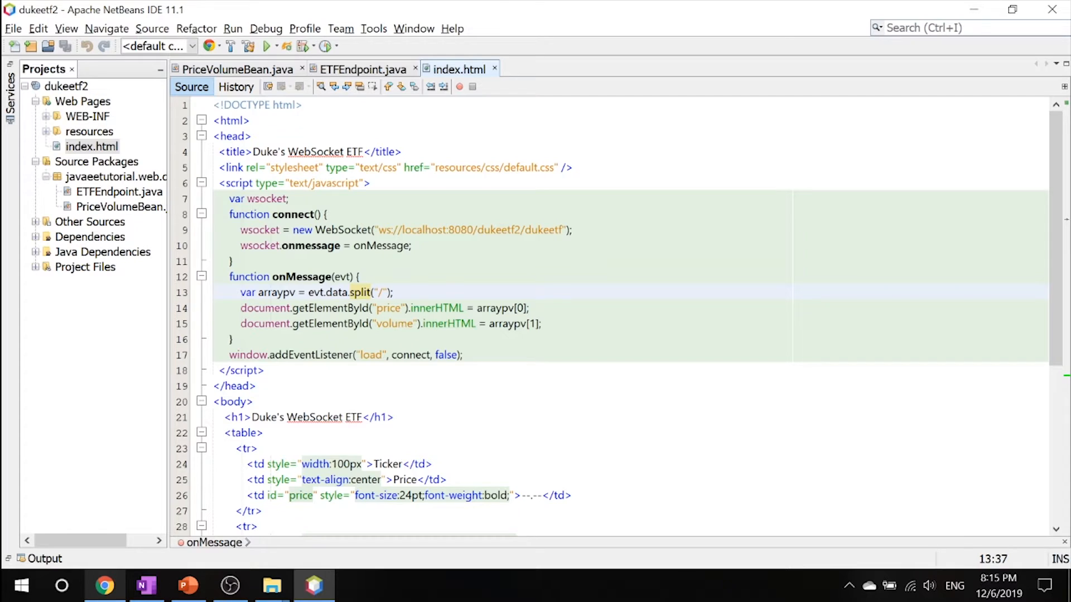
{"action": "left_click", "coordinate": [363, 292]}
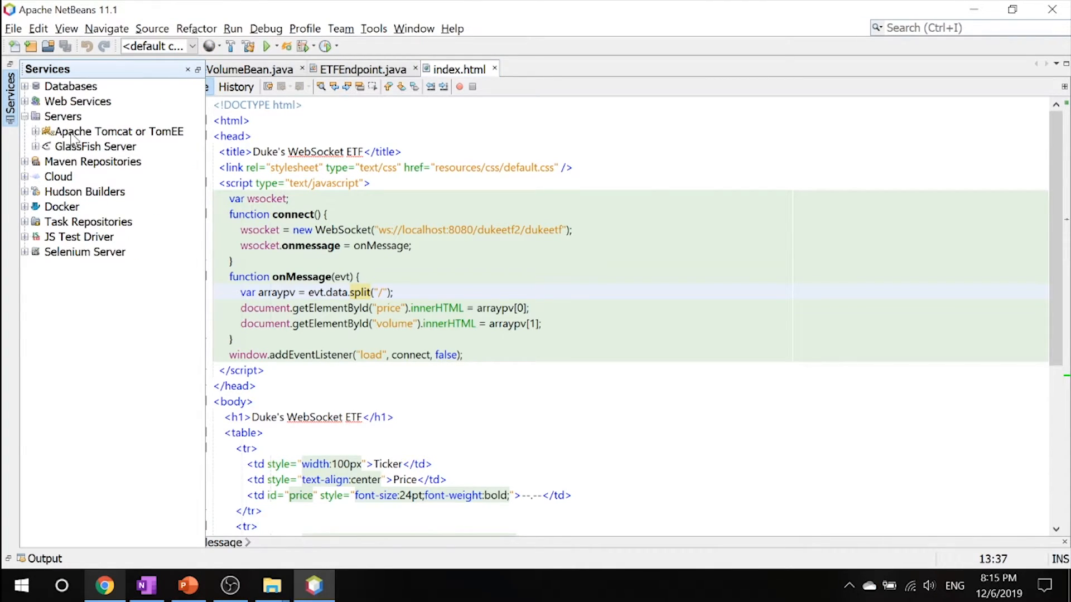
Use the GlassFish Server actions to build and deploy dukeetf2 and check the Build output.
{"action": "right_click", "coordinate": [96, 146]}
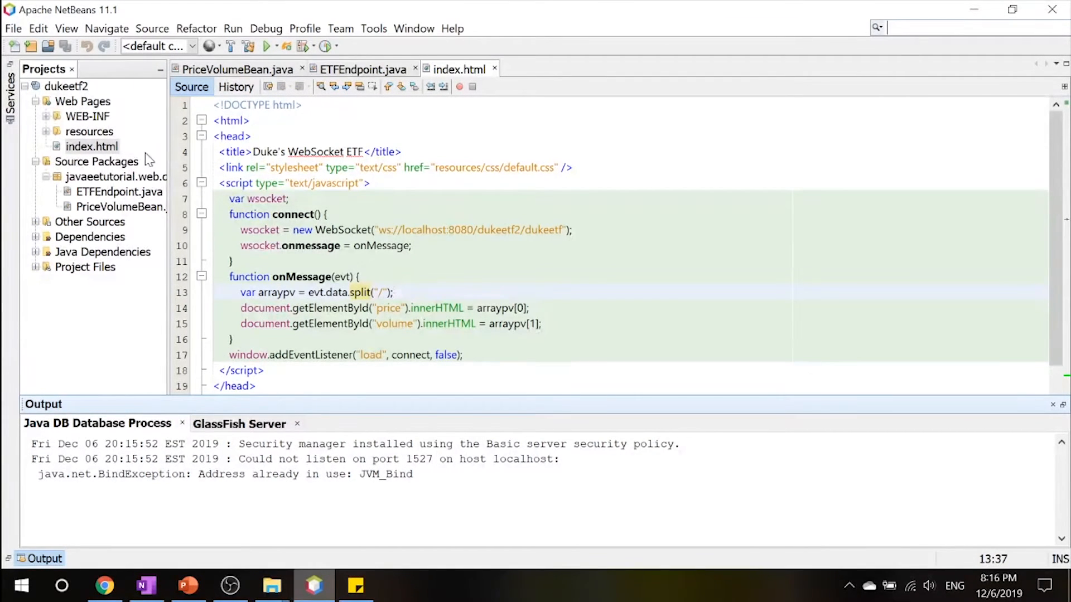
{"action": "left_click", "coordinate": [66, 86]}
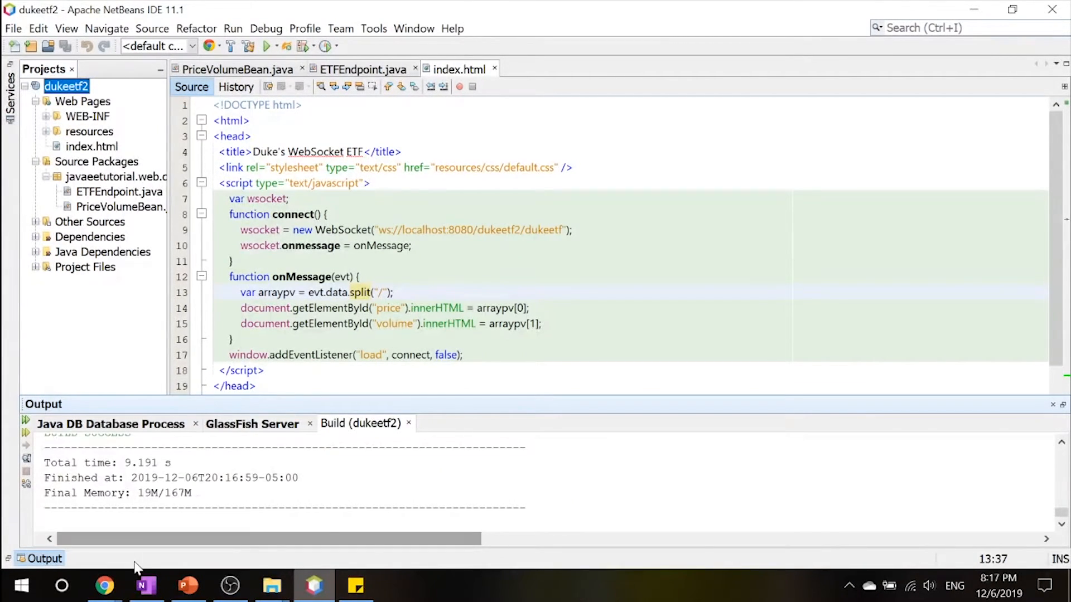
{"action": "left_click", "coordinate": [104, 585]}
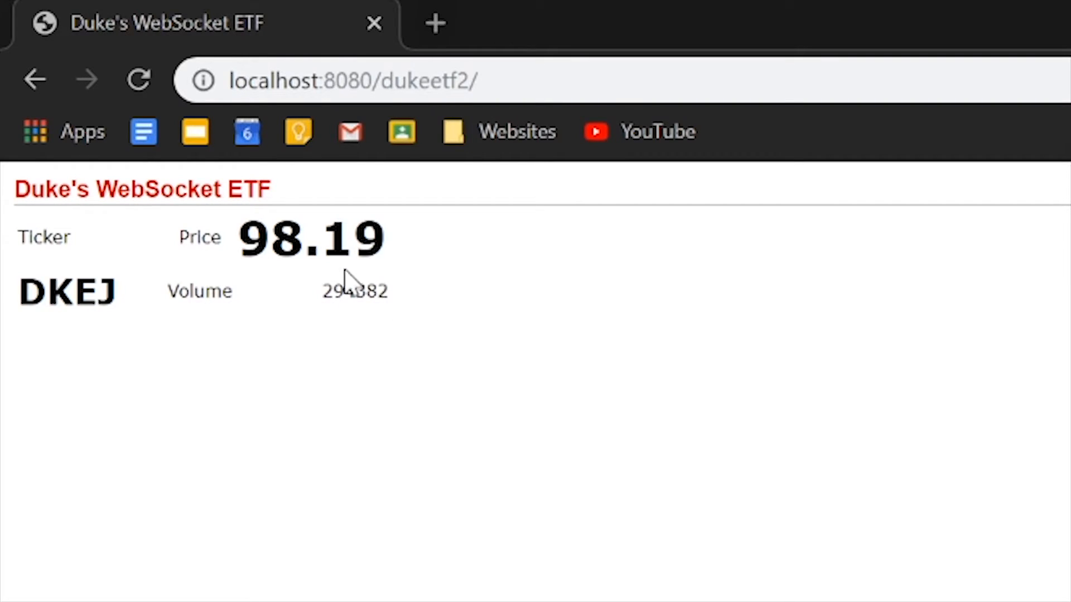
{"action": "mouse_move", "coordinate": [330, 362]}
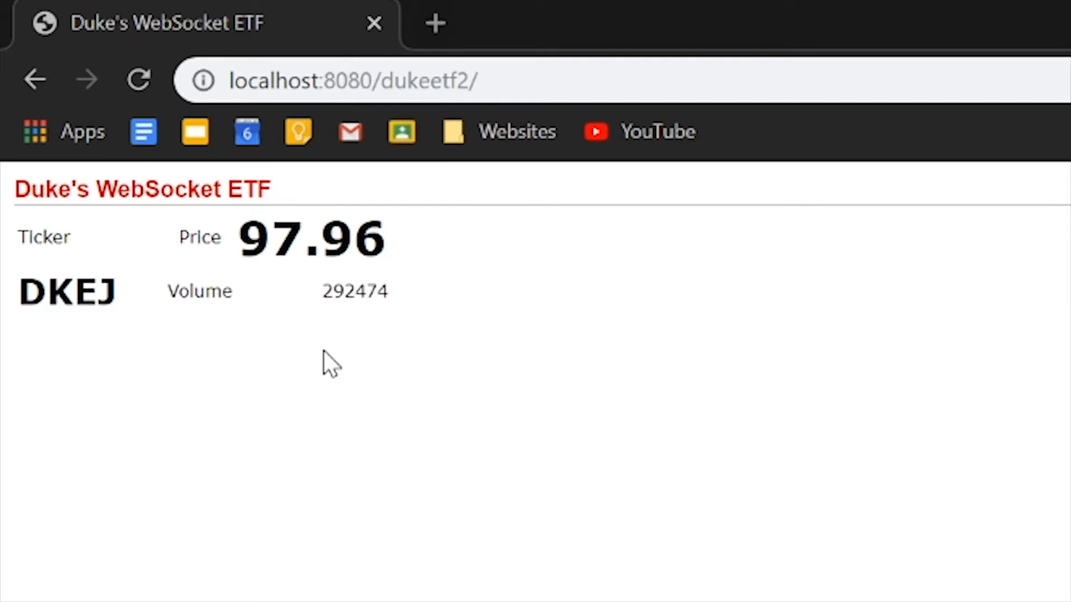
{"action": "mouse_move", "coordinate": [393, 560]}
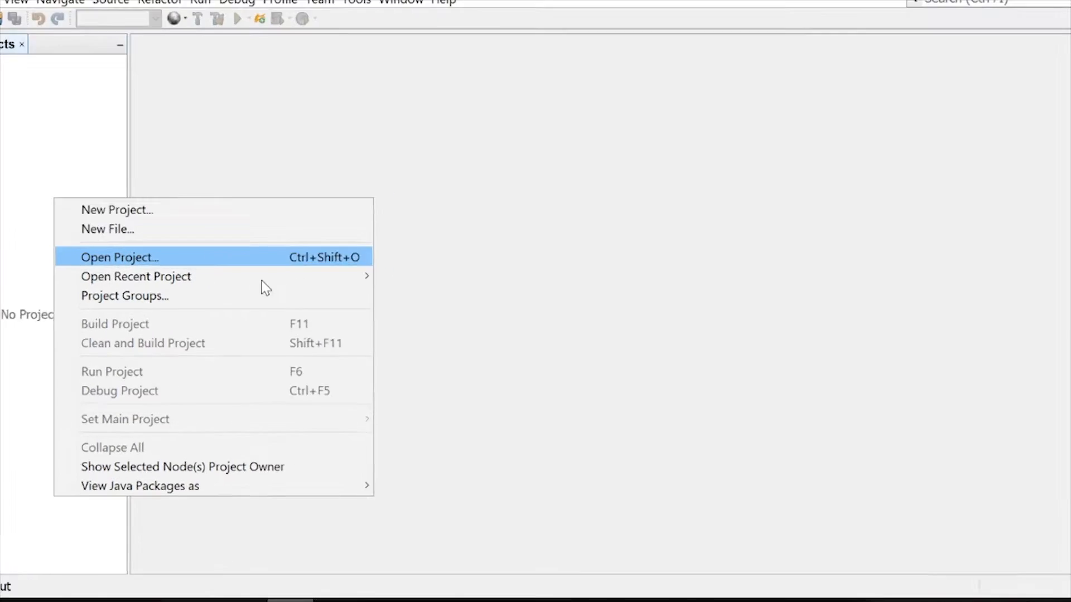
Open the websocketbot project from the websocket examples folder via Open Project.
{"action": "left_click", "coordinate": [119, 257]}
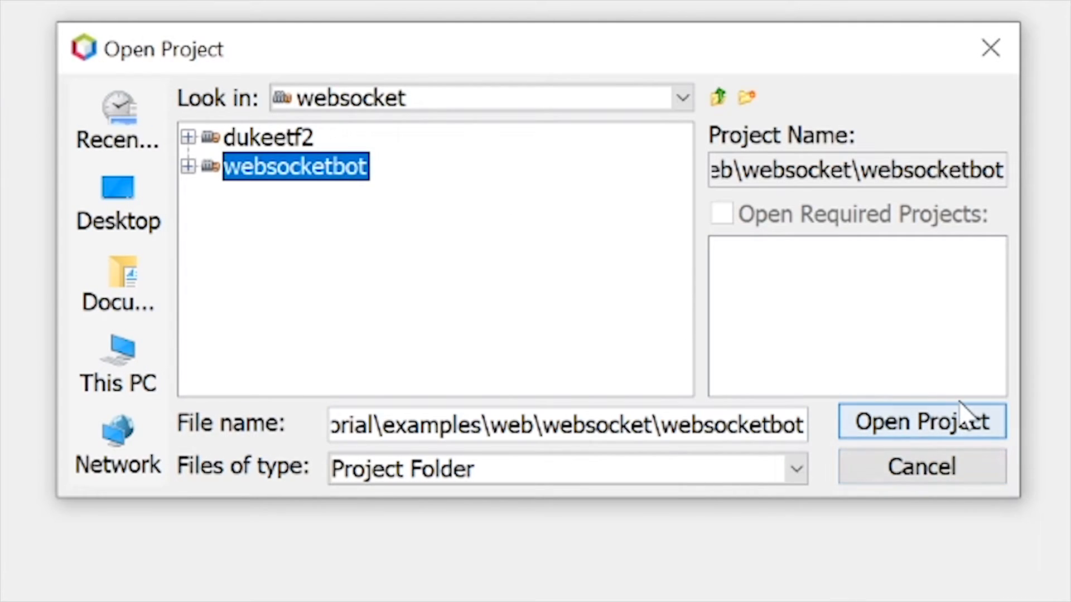
{"action": "left_click", "coordinate": [920, 422]}
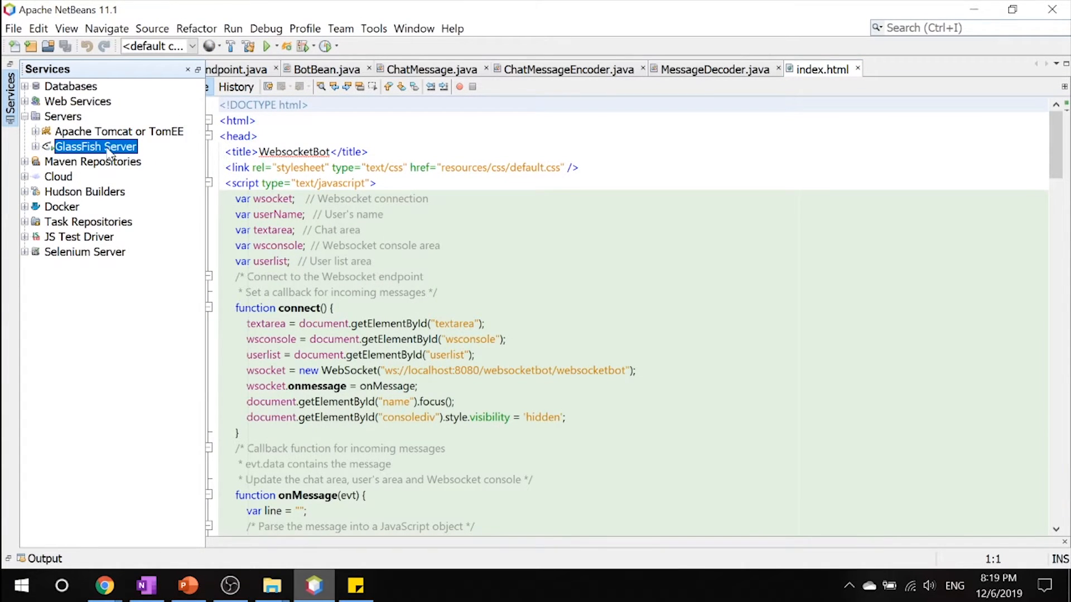
Return to the Projects list to run the websocketbot project.
{"action": "left_click", "coordinate": [45, 68]}
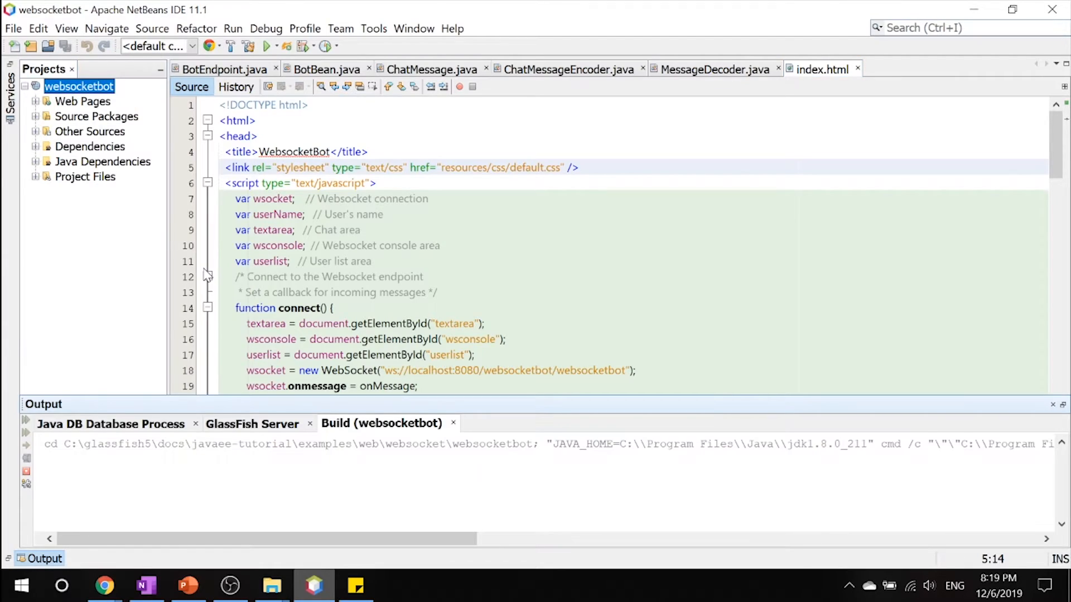
{"action": "mouse_move", "coordinate": [104, 586]}
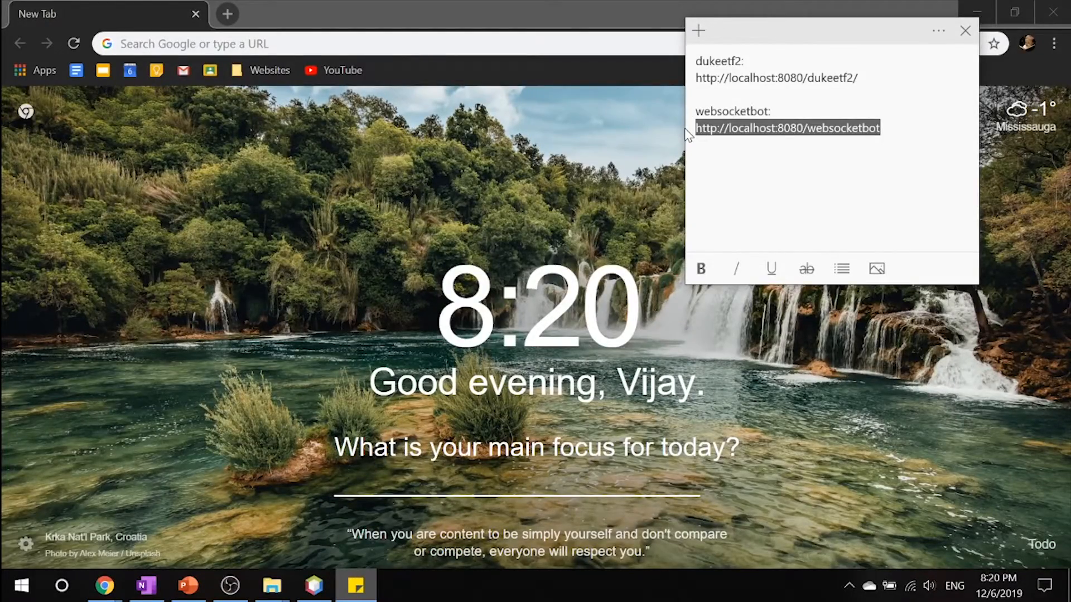
Join the WebsocketBot chat as Viprav and highlight Duke's greeting.
{"action": "left_click", "coordinate": [786, 127]}
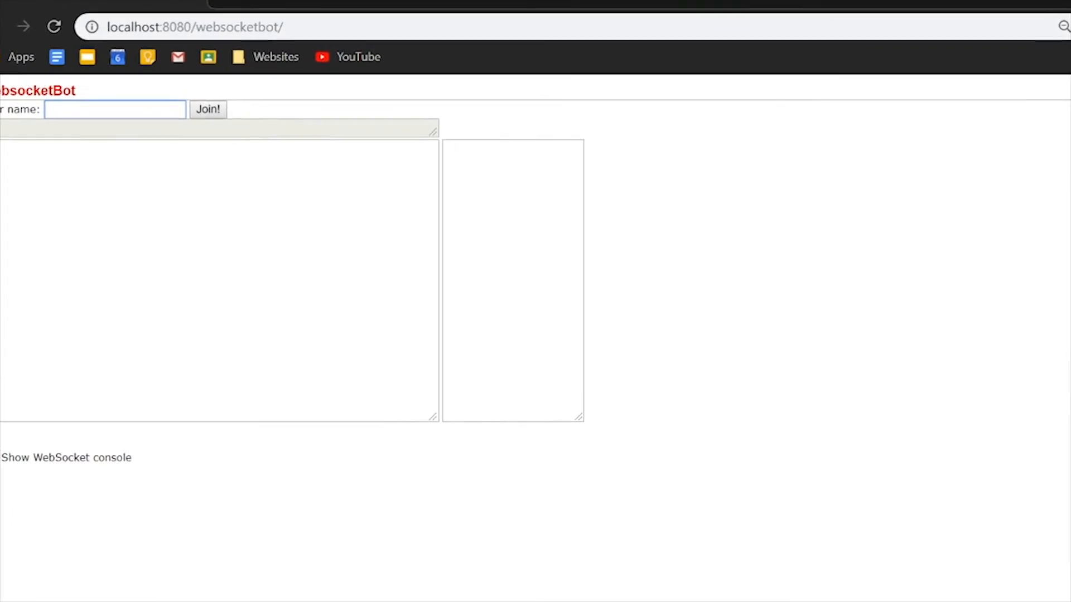
{"action": "type", "text": "Viprav"}
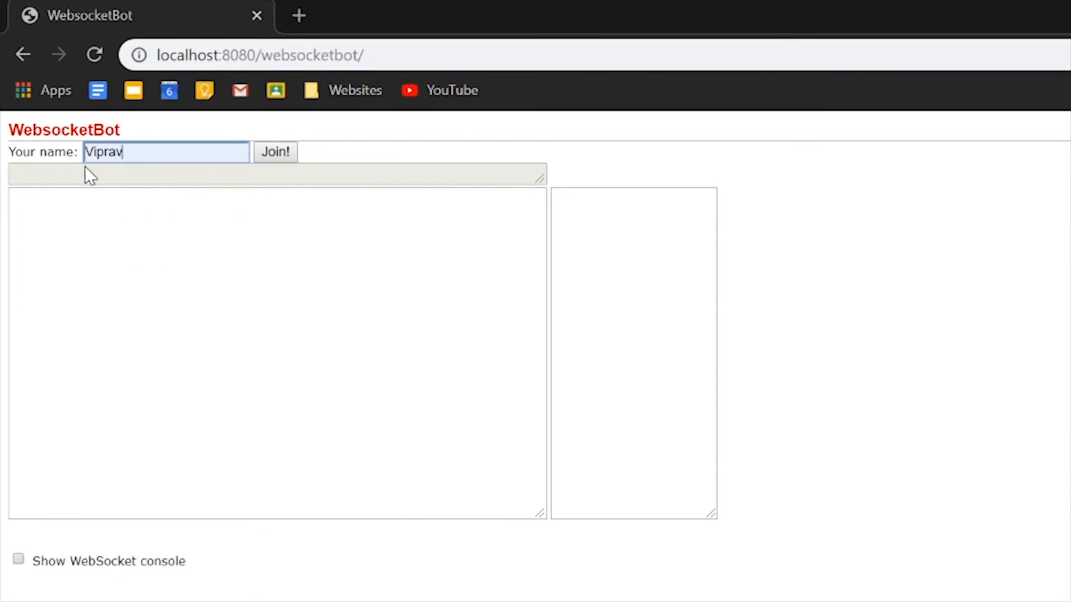
{"action": "left_click", "coordinate": [276, 152]}
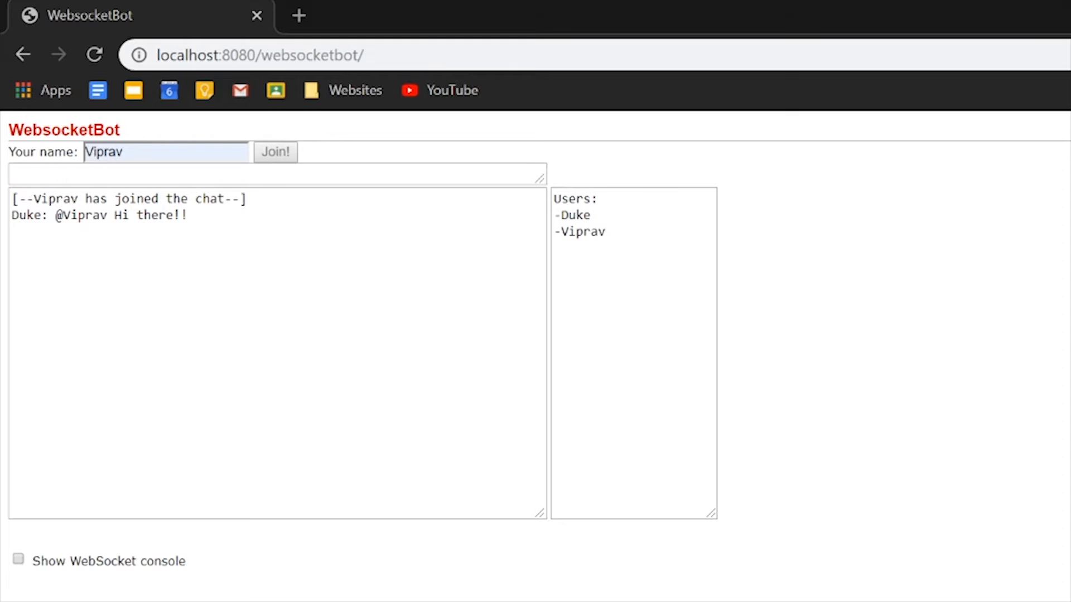
{"action": "left_click_drag", "start_coordinate": [24, 198], "coordinate": [188, 215]}
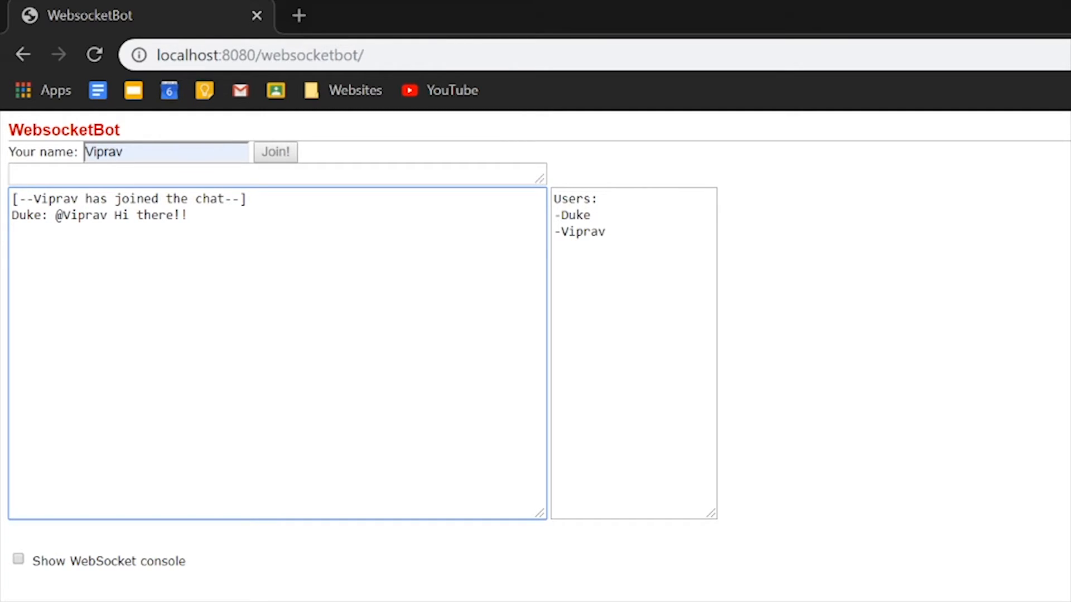
{"action": "double_click", "coordinate": [26, 215]}
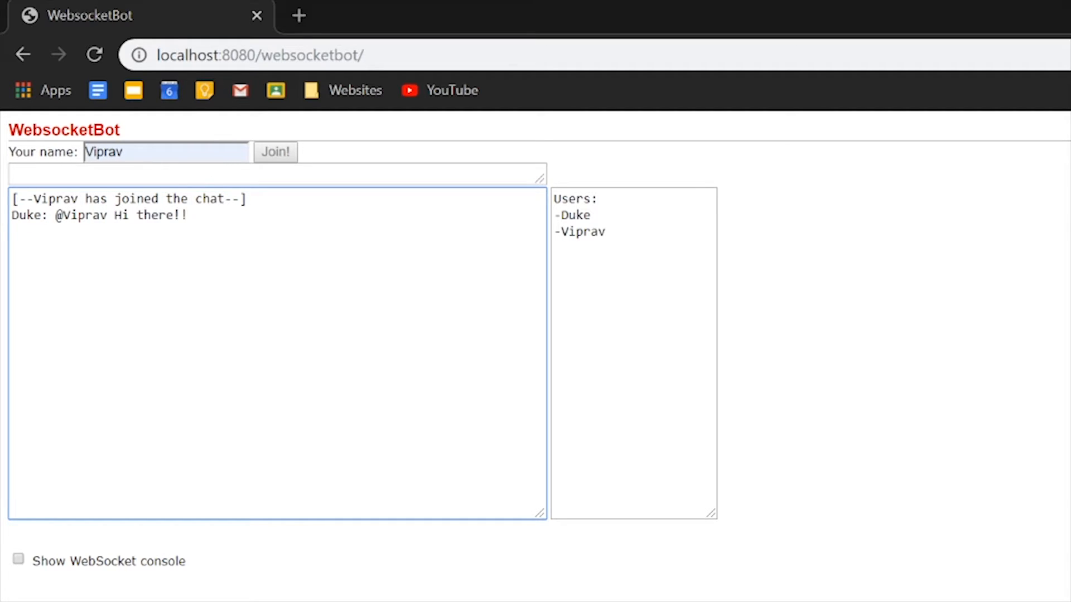
{"action": "left_click_drag", "start_coordinate": [583, 198], "coordinate": [607, 232]}
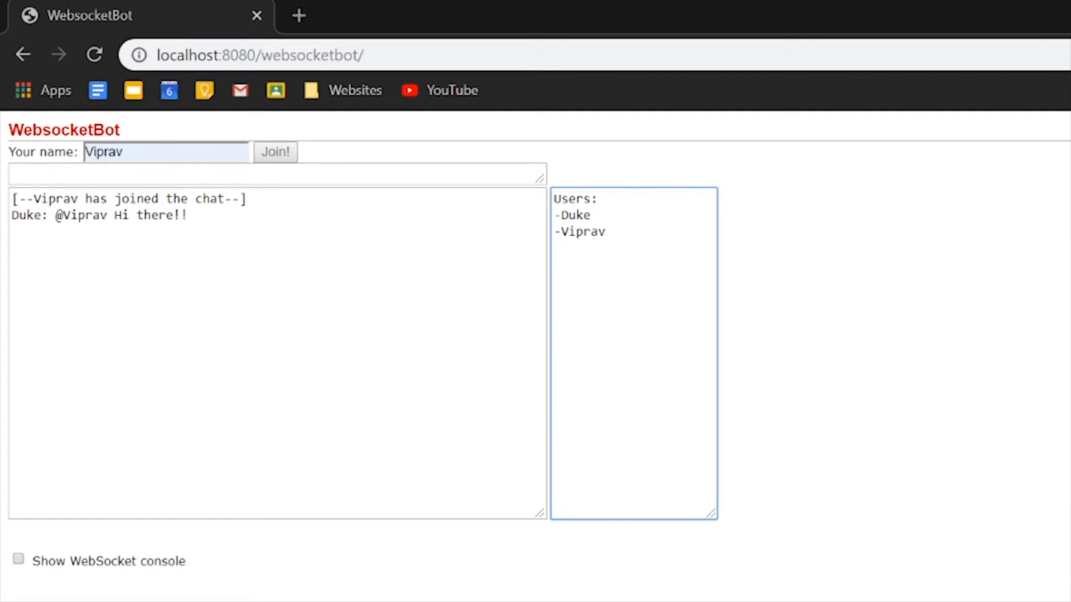
{"action": "mouse_move", "coordinate": [232, 109]}
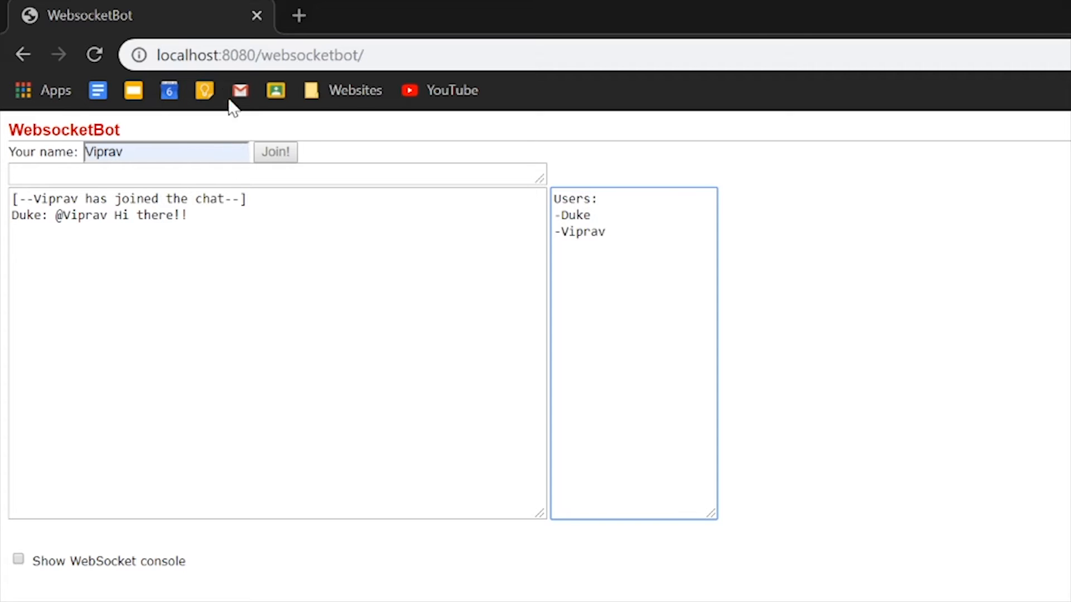
{"action": "mouse_move", "coordinate": [151, 585]}
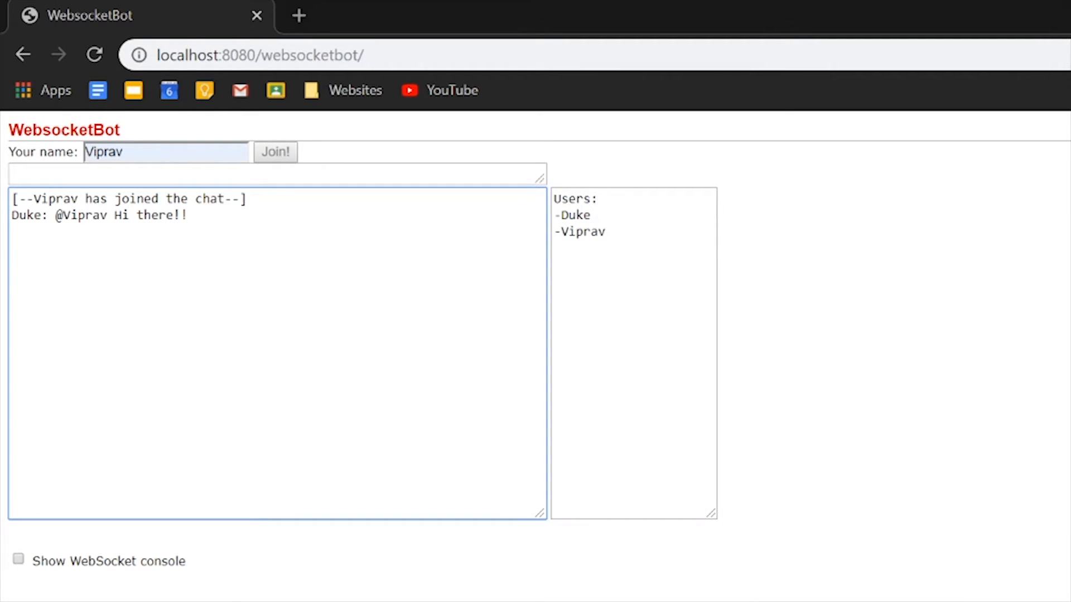
{"action": "left_click", "coordinate": [276, 174]}
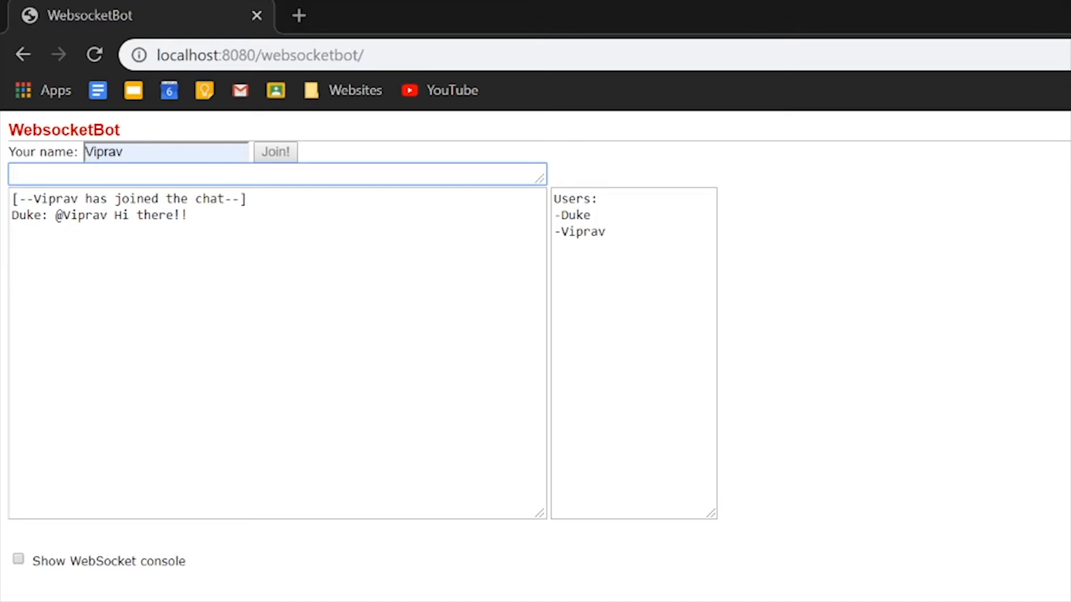
{"action": "type", "text": "@"}
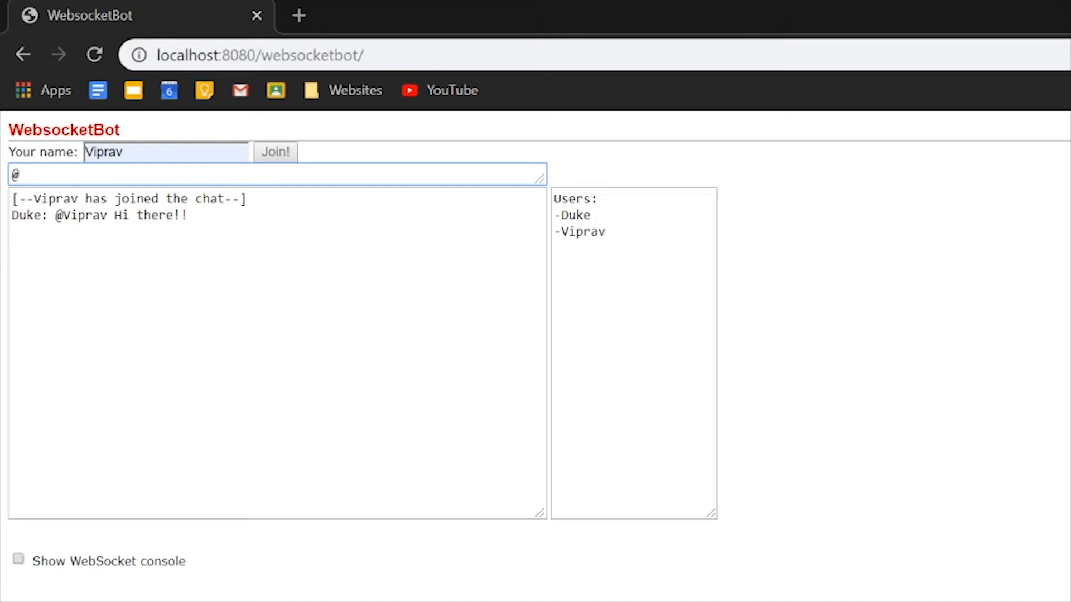
{"action": "type", "text": "Duke"}
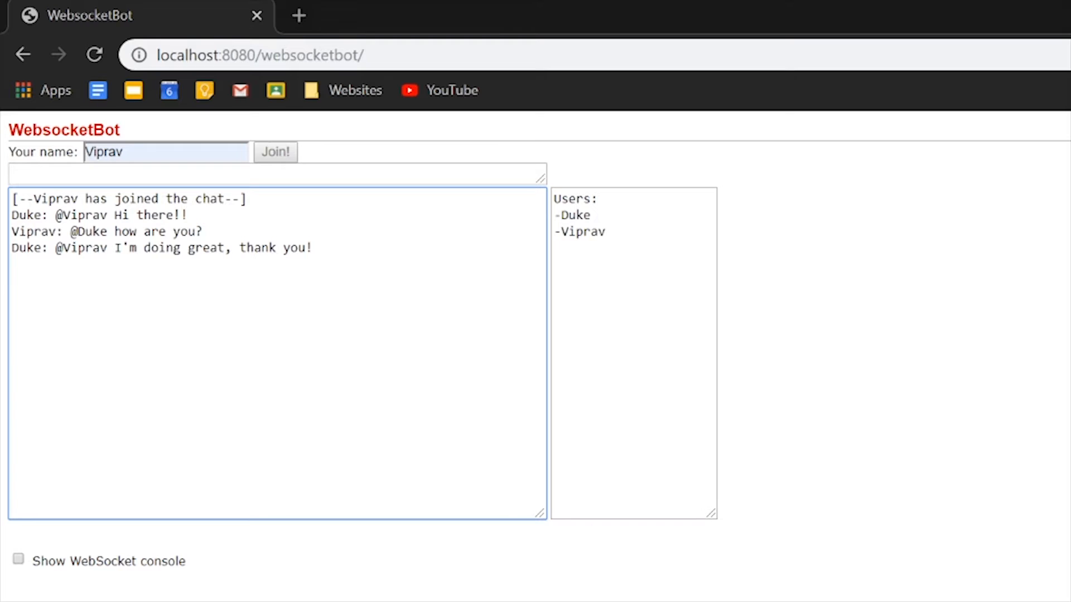
{"action": "left_click", "coordinate": [277, 174]}
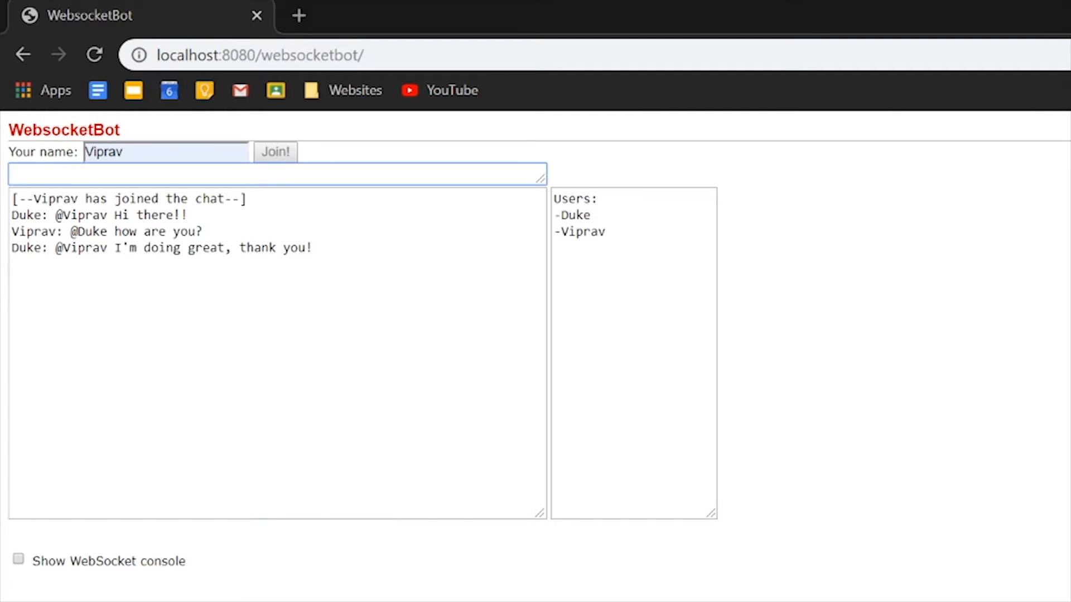
{"action": "type", "text": "@Duke w"}
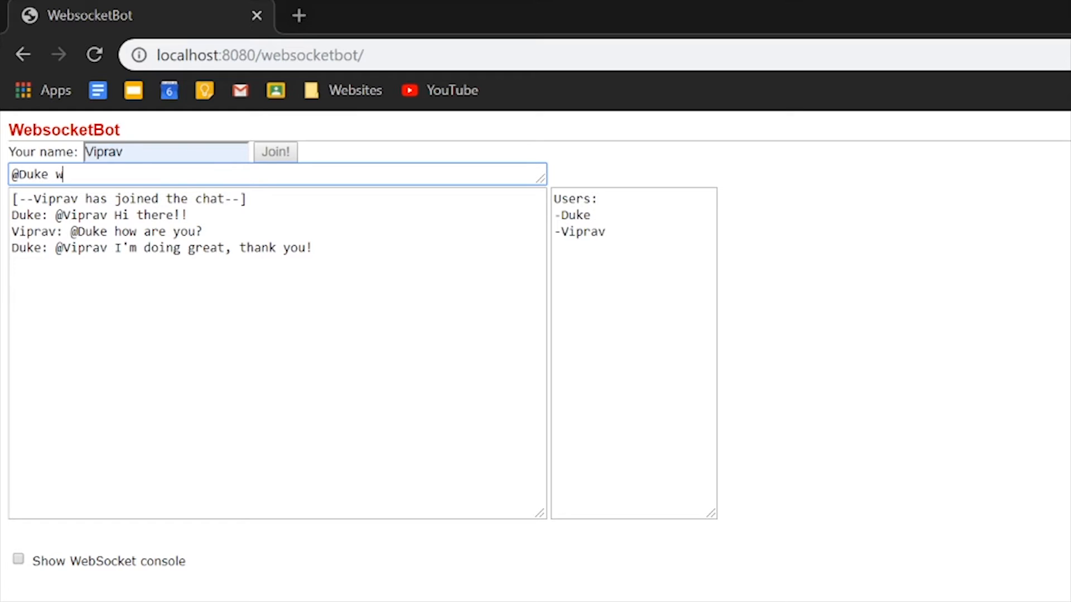
{"action": "type", "text": "hen is y"}
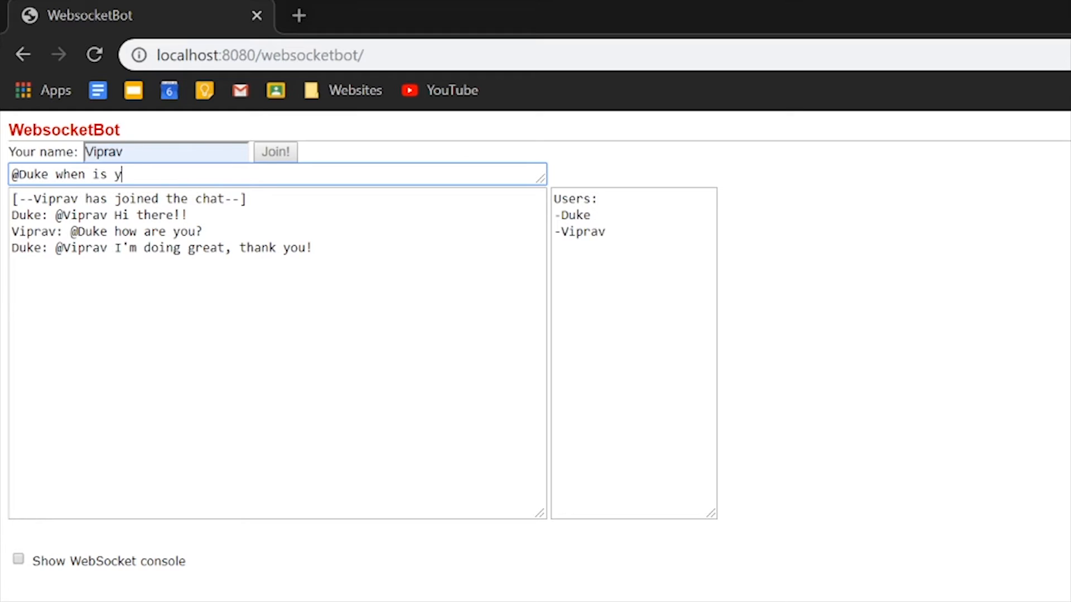
{"action": "type", "text": "our birt"}
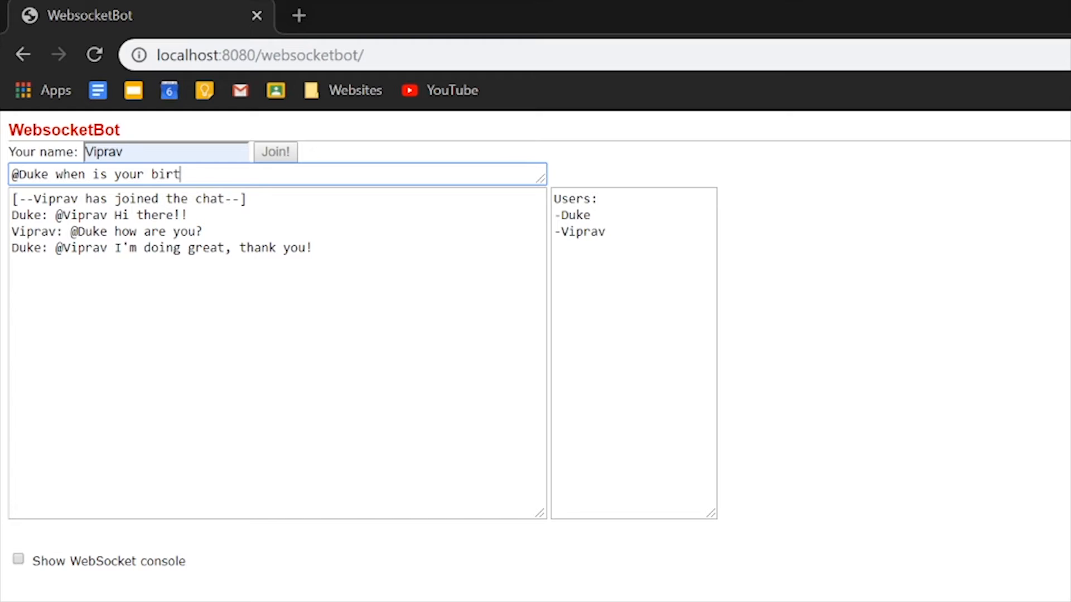
{"action": "type", "text": "hday"}
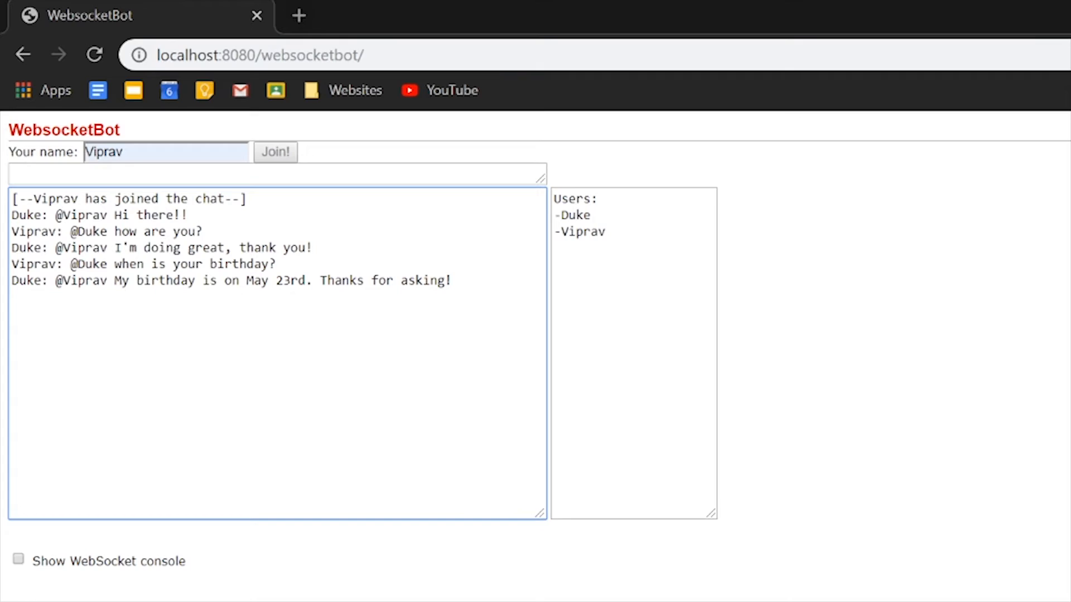
In a new tab at localhost:8080/websocketbot/, join the chat as Pranav.
{"action": "left_click", "coordinate": [273, 56]}
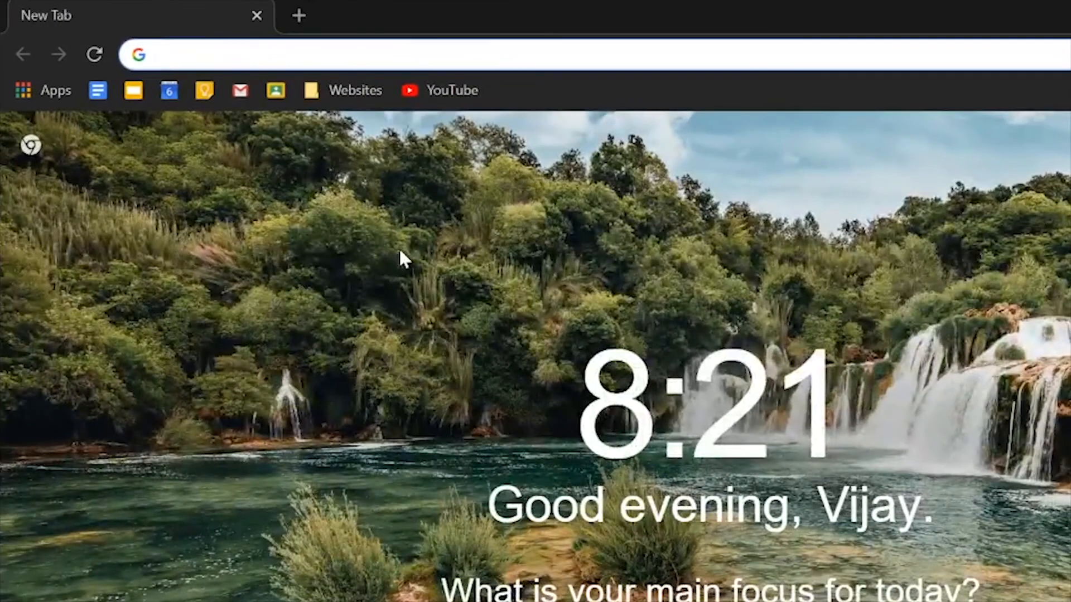
{"action": "type", "text": "localhost:8080/websocketbot/"}
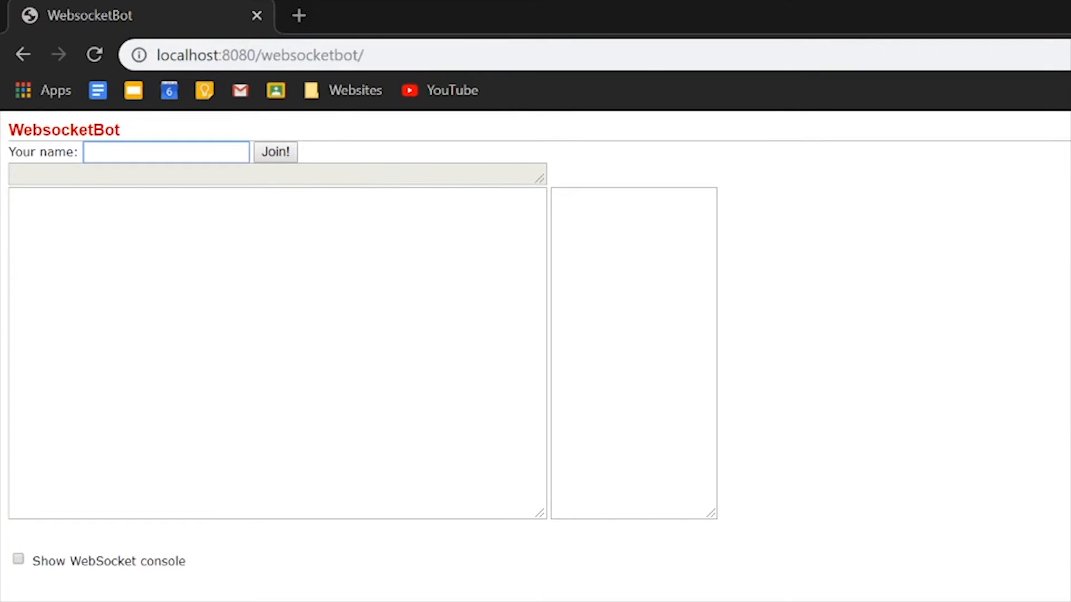
{"action": "left_click", "coordinate": [166, 152]}
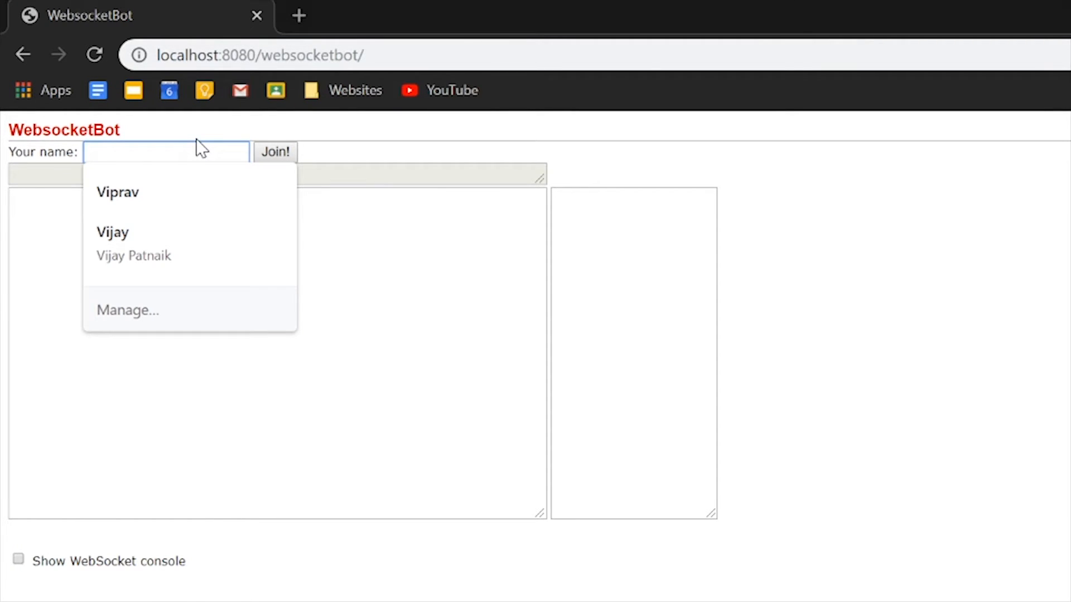
{"action": "type", "text": "Pranav"}
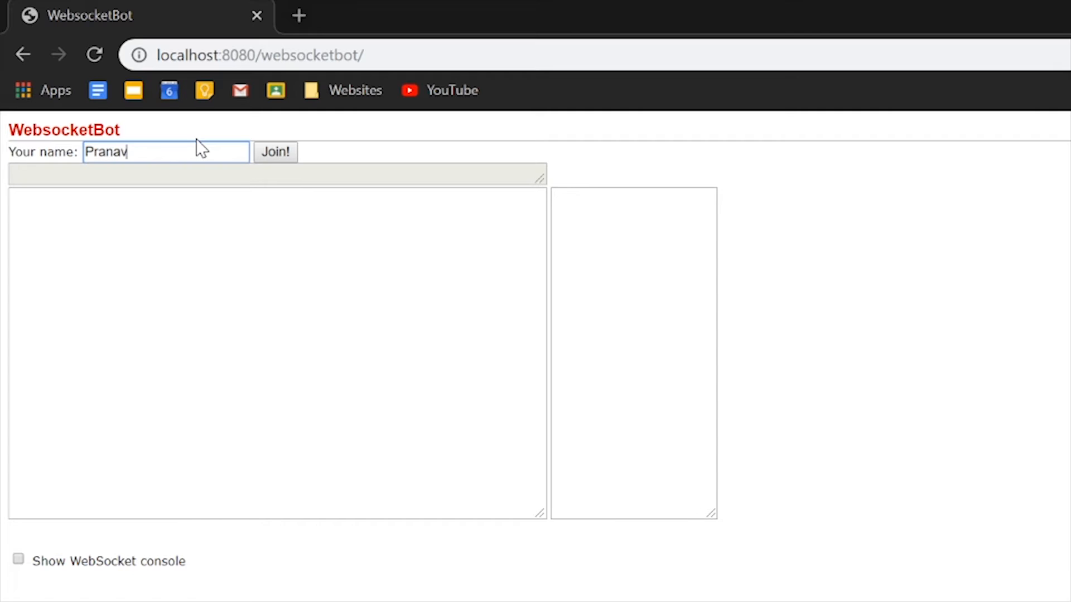
{"action": "left_click", "coordinate": [276, 152]}
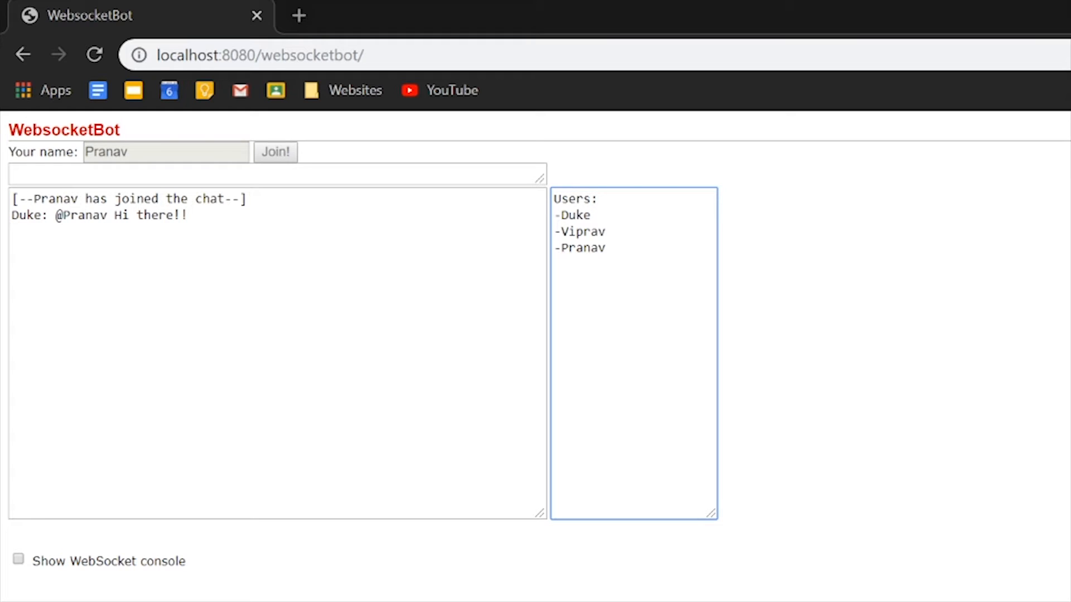
{"action": "type", "text": "@"}
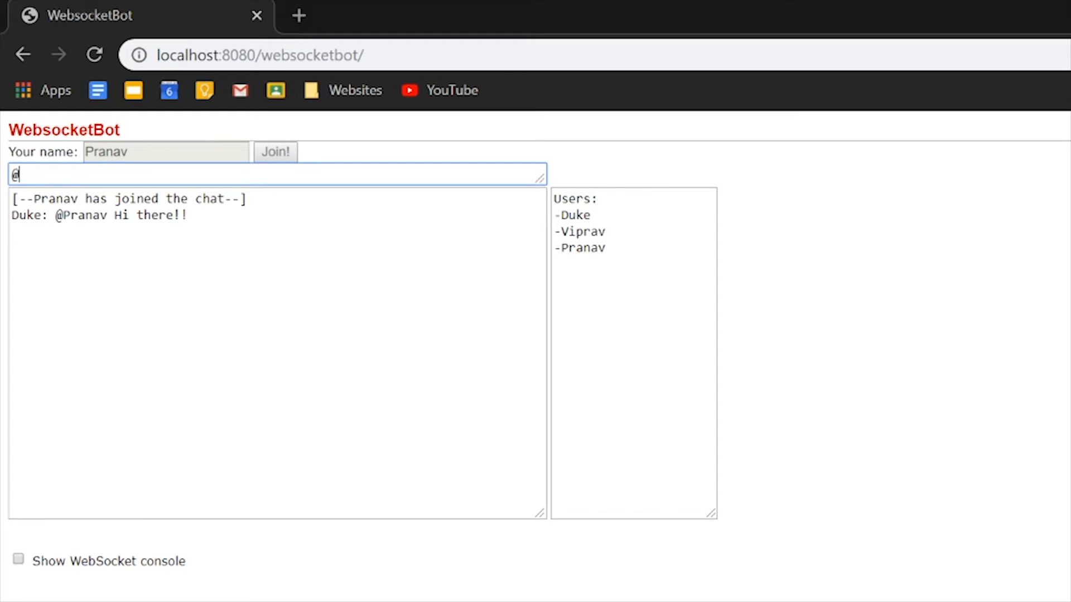
{"action": "type", "text": "Vipra"}
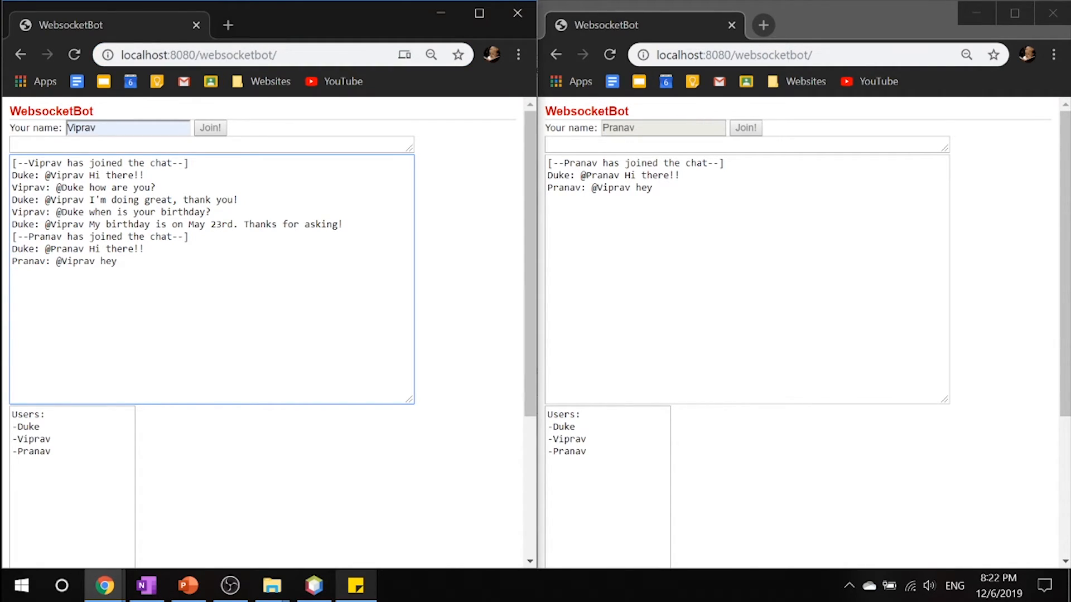
{"action": "left_click", "coordinate": [205, 144]}
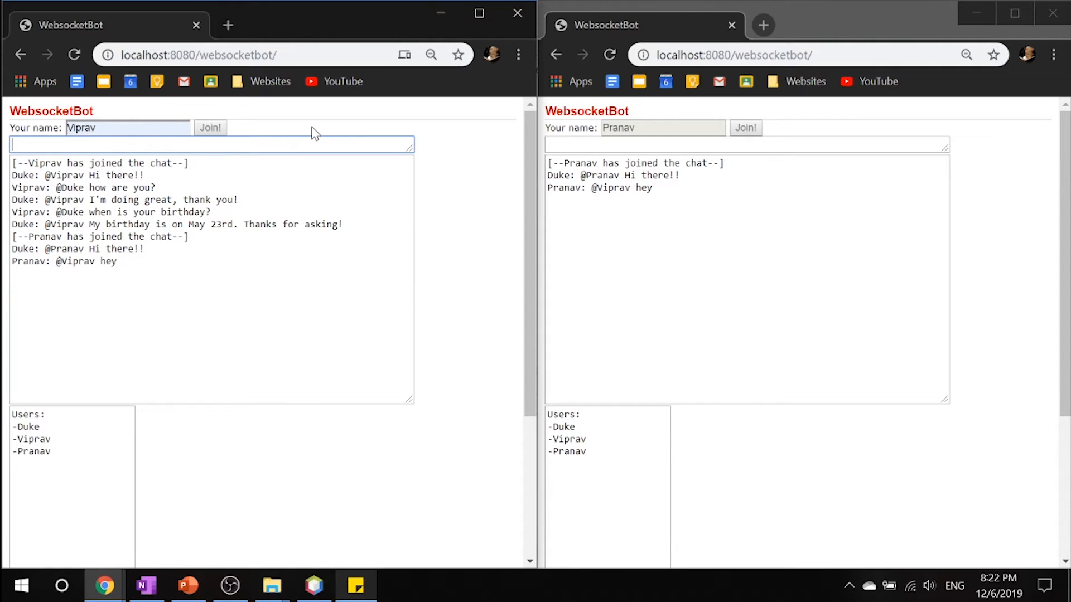
{"action": "type", "text": "@Pranav h"}
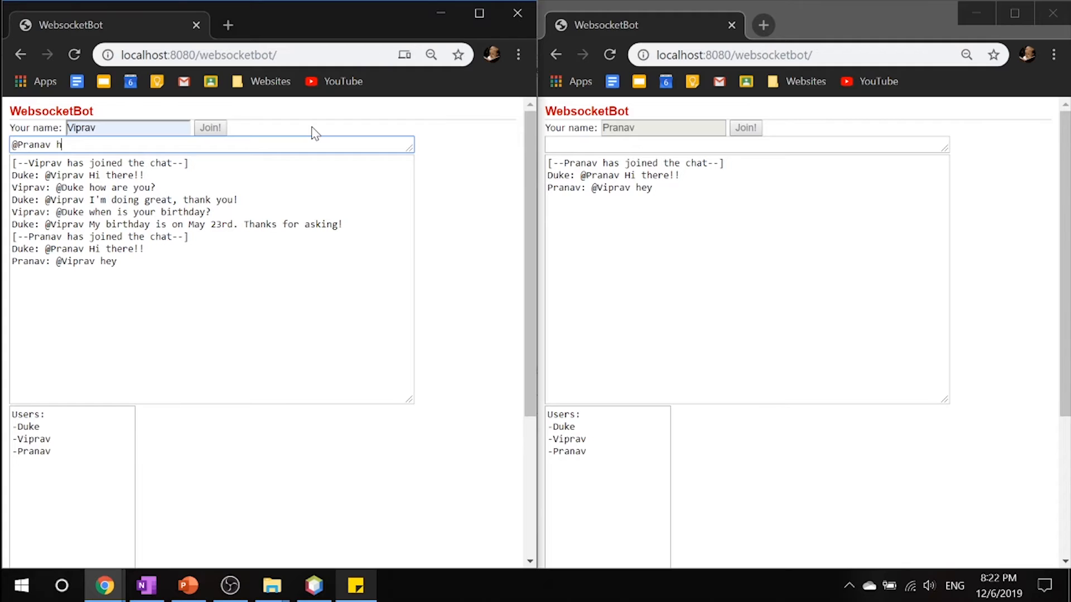
{"action": "key", "text": "Enter"}
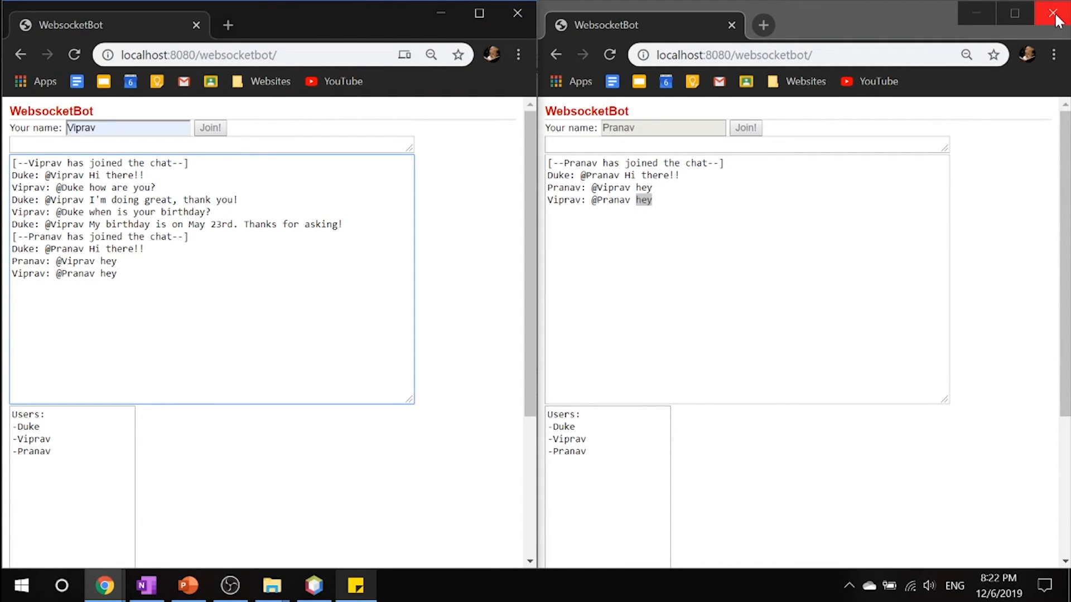
{"action": "left_click", "coordinate": [1054, 14]}
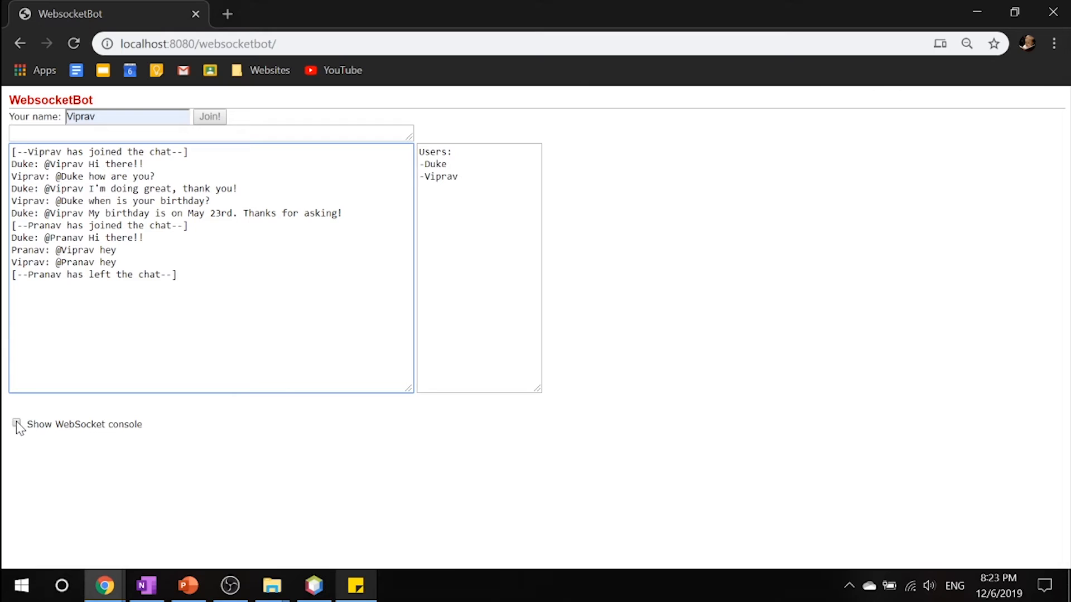
{"action": "left_click", "coordinate": [17, 424]}
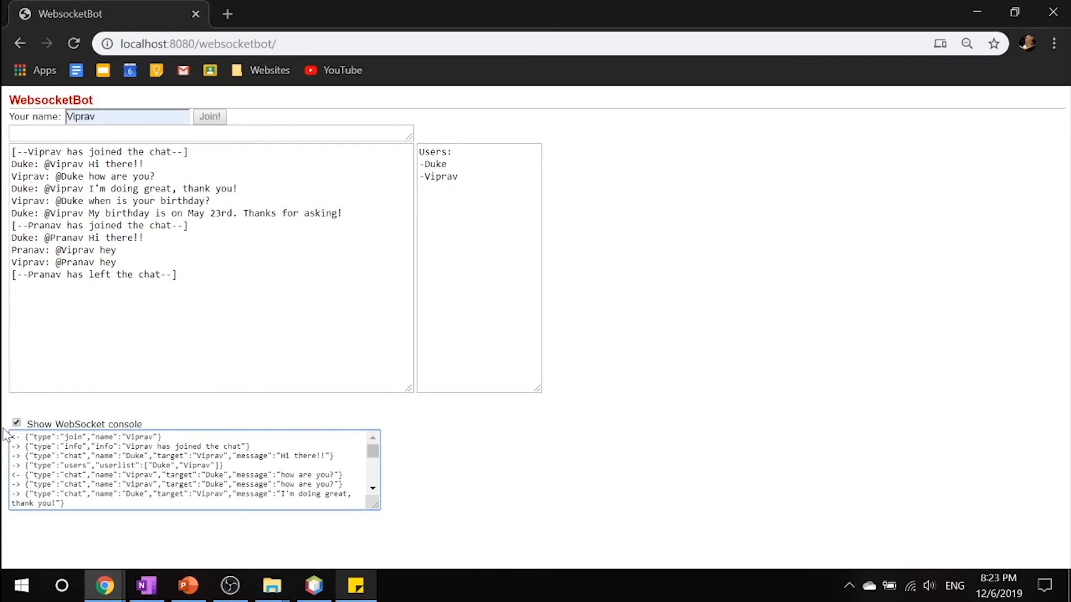
{"action": "left_click", "coordinate": [17, 423]}
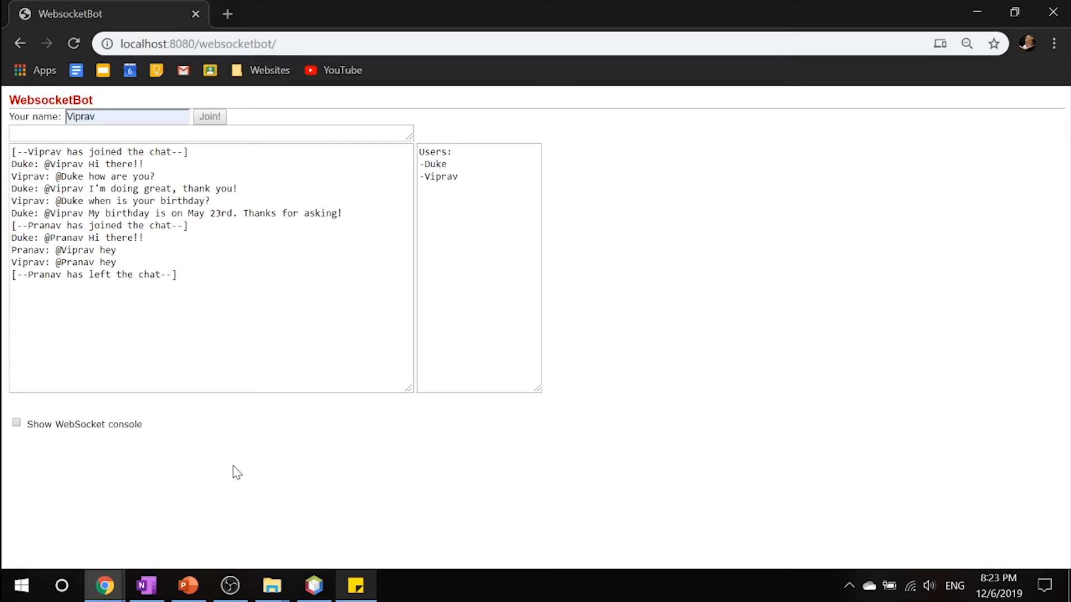
{"action": "left_click", "coordinate": [313, 586]}
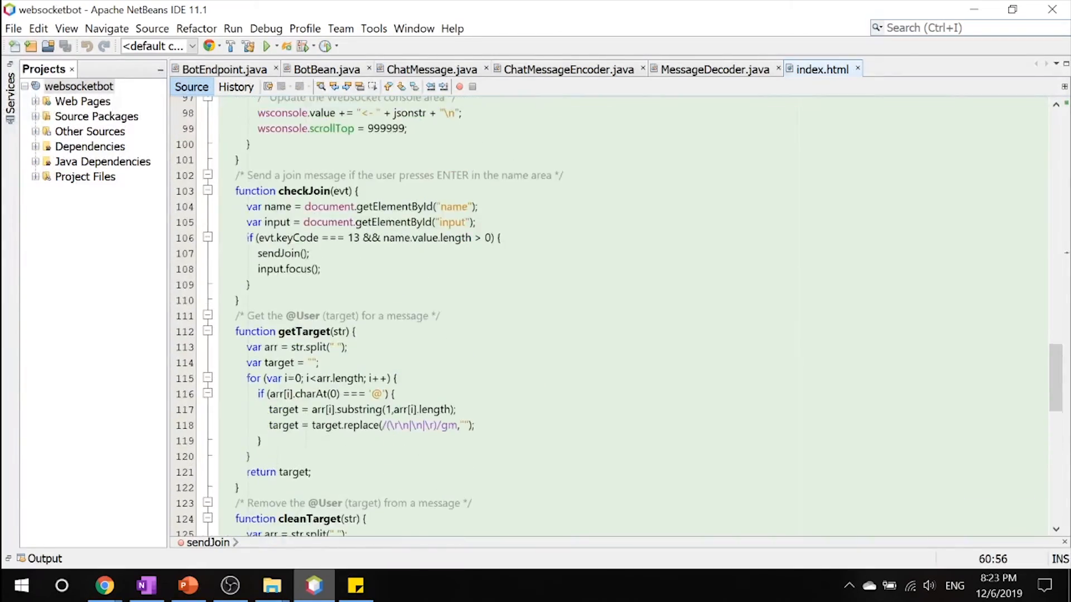
{"action": "left_click", "coordinate": [224, 69]}
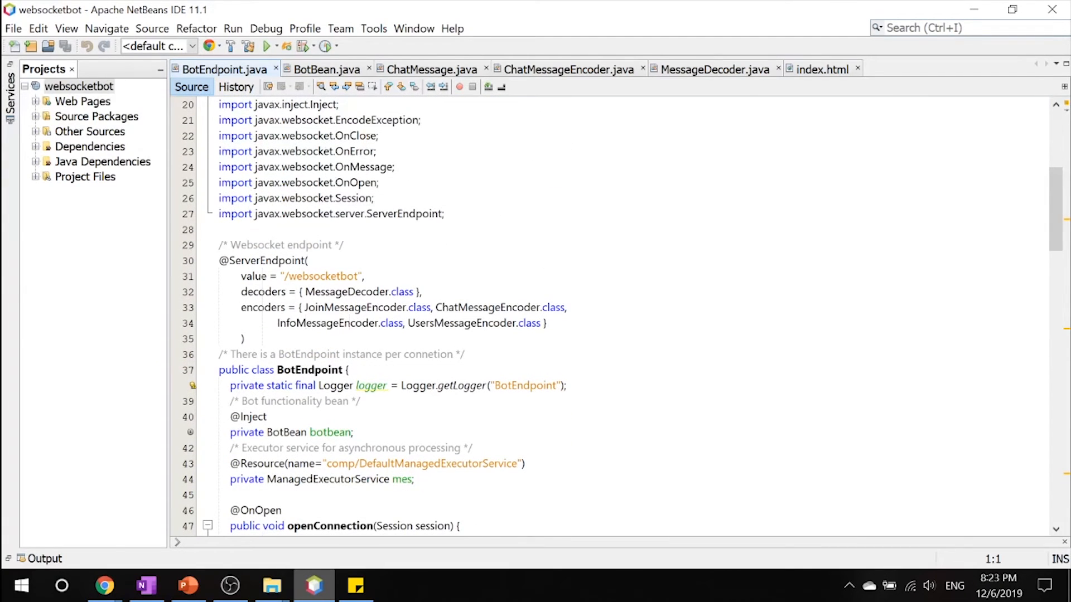
{"action": "left_click", "coordinate": [327, 69]}
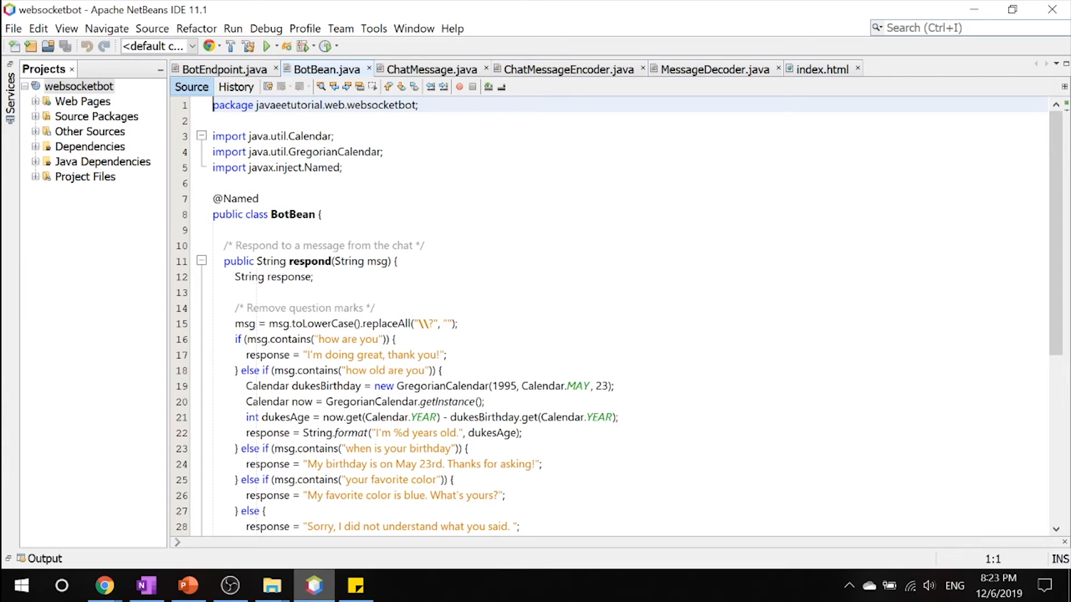
{"action": "scroll", "scroll_direction": "down", "scroll_amount": 3}
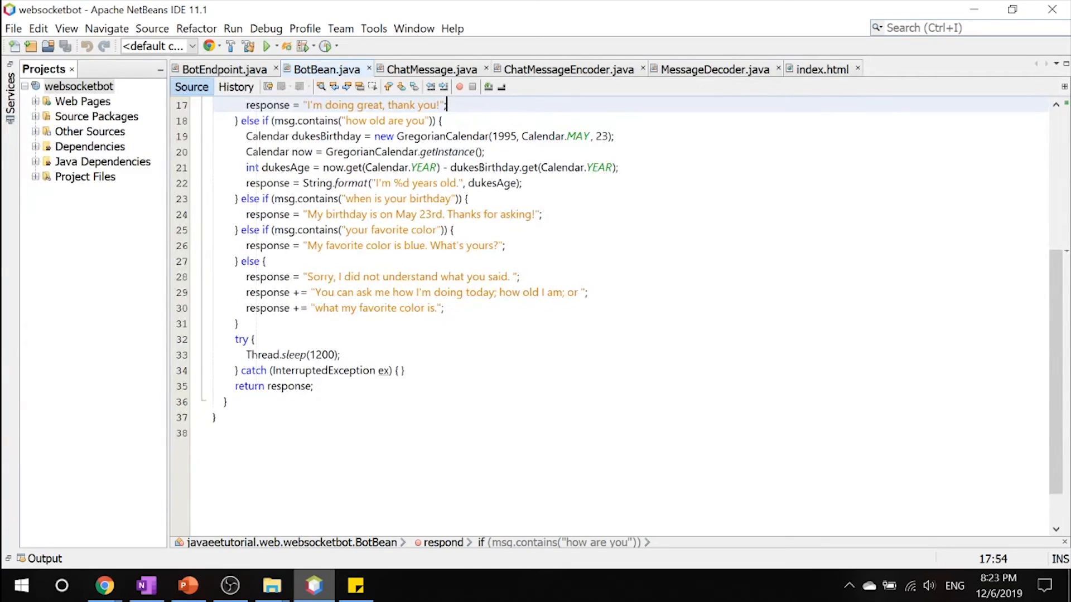
{"action": "left_click", "coordinate": [432, 69]}
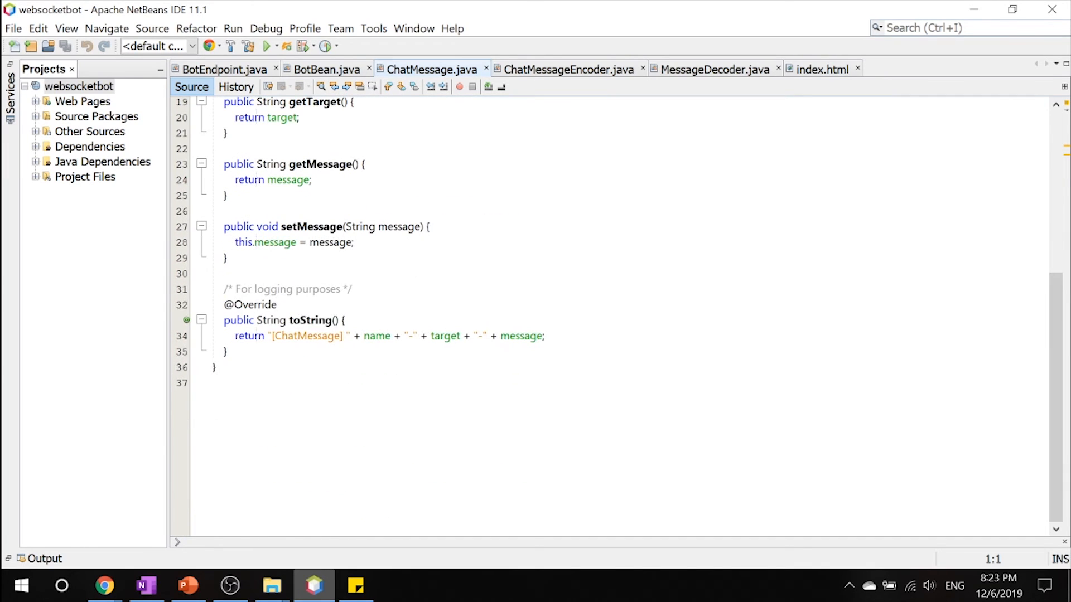
{"action": "left_click", "coordinate": [568, 70]}
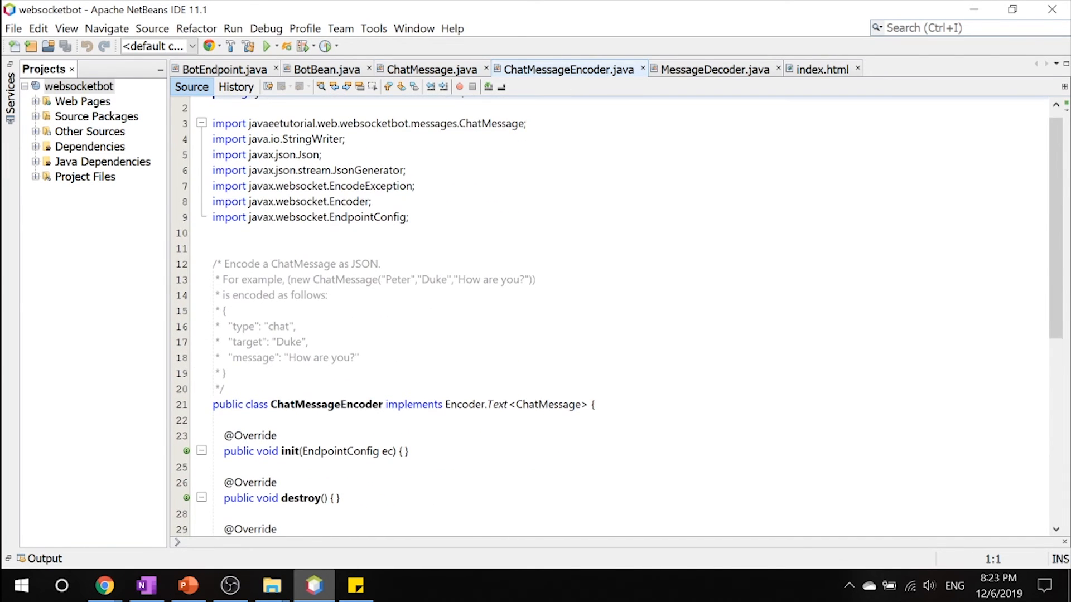
{"action": "scroll", "scroll_direction": "down", "scroll_amount": 3}
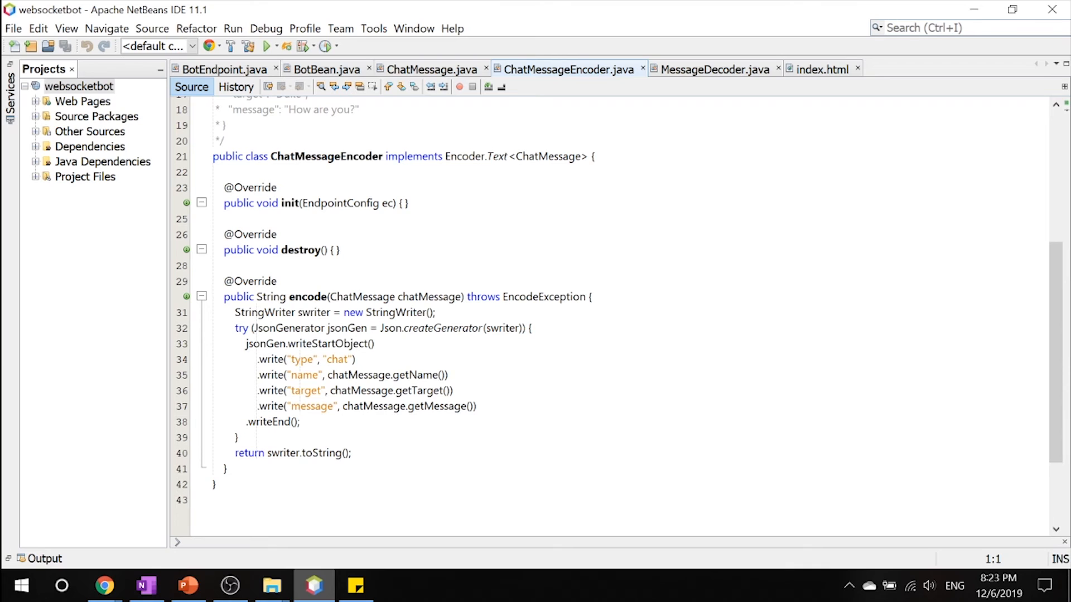
{"action": "left_click", "coordinate": [713, 69]}
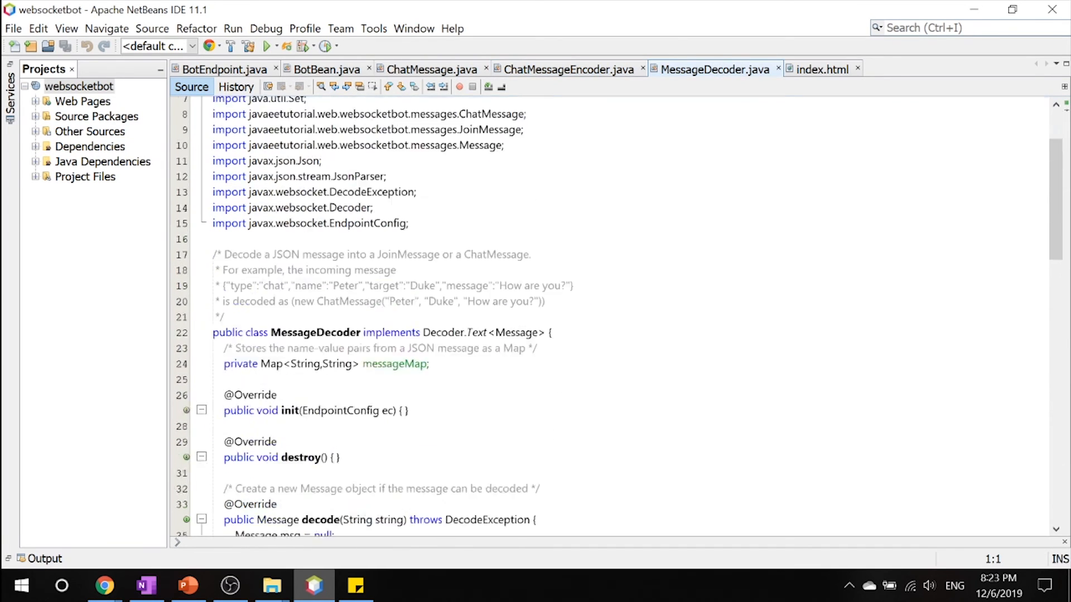
{"action": "scroll", "scroll_direction": "down", "scroll_amount": 3}
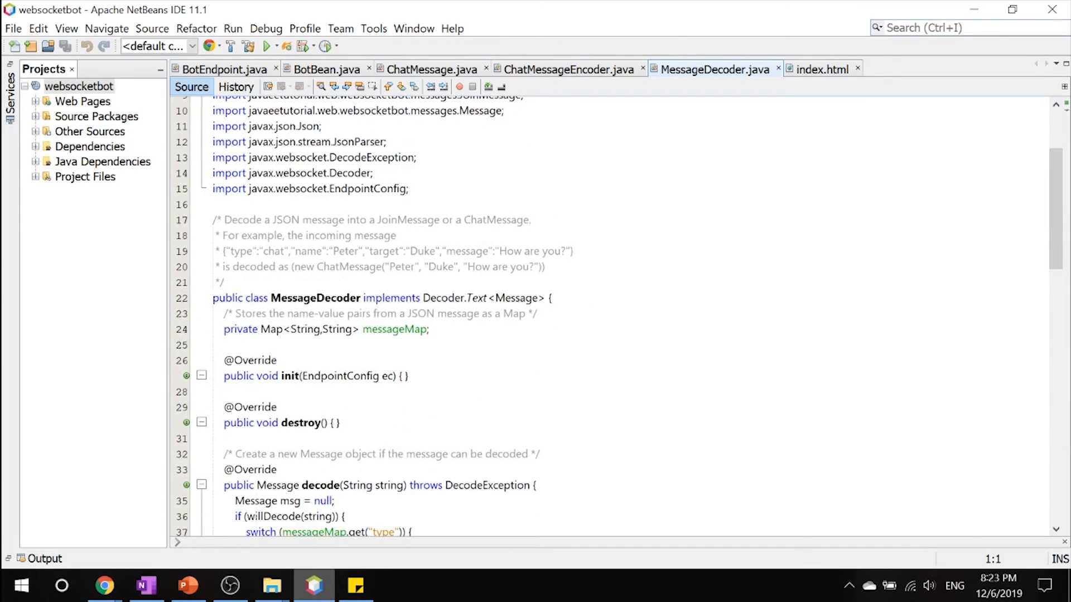
{"action": "scroll", "scroll_direction": "down", "scroll_amount": 3}
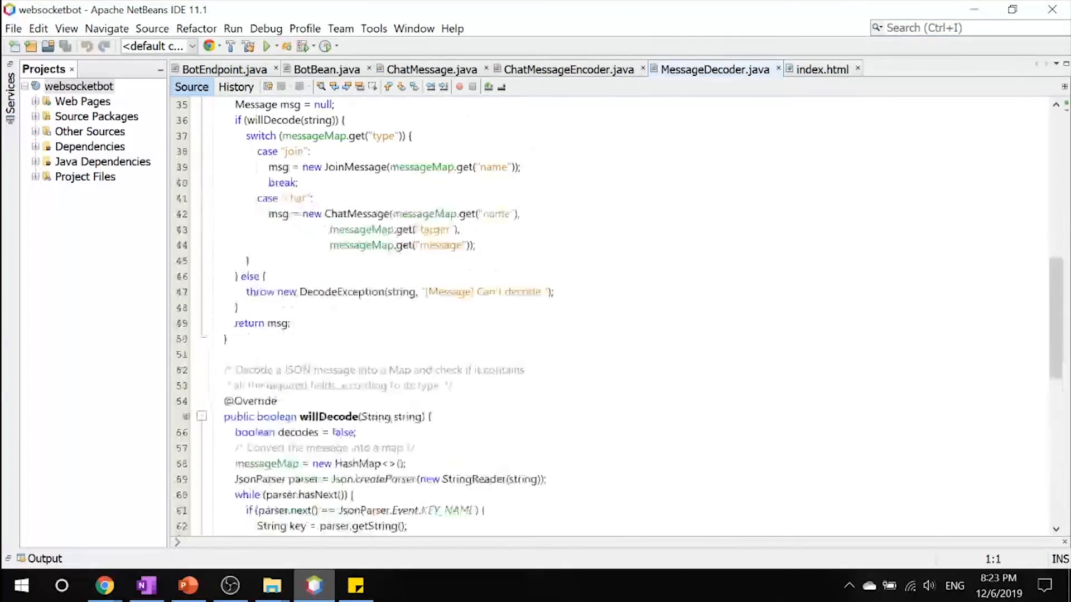
{"action": "left_click", "coordinate": [822, 69]}
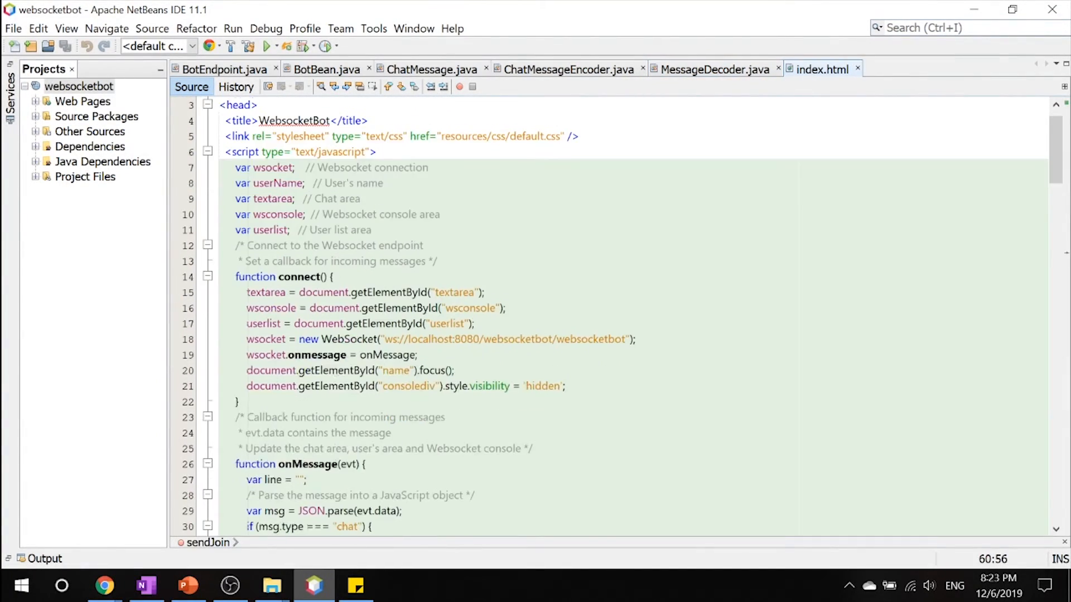
{"action": "scroll", "scroll_direction": "down", "scroll_amount": 3}
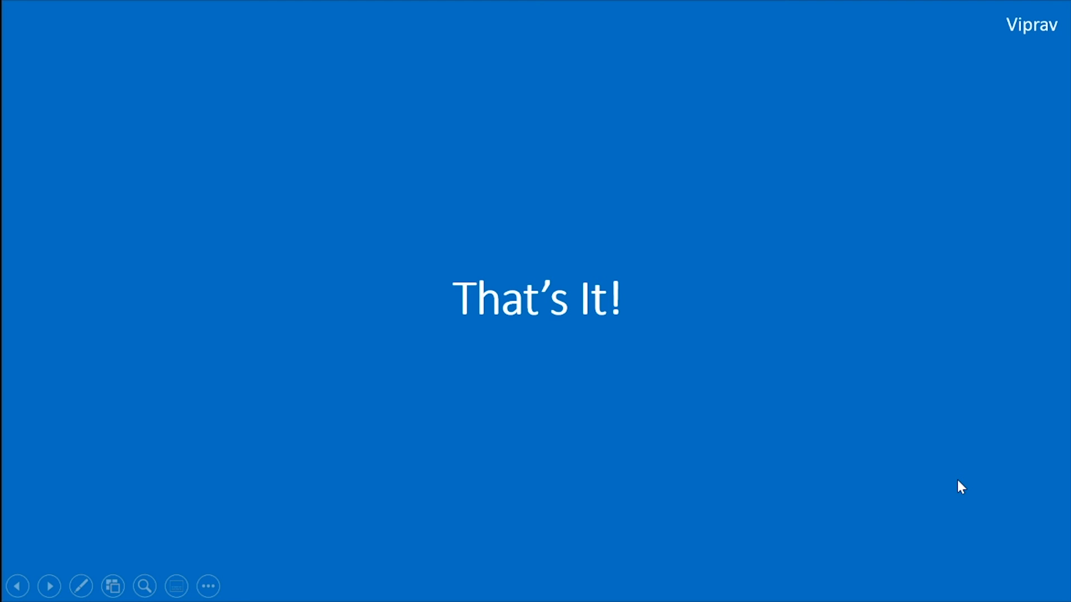
{"action": "mouse_move", "coordinate": [741, 321]}
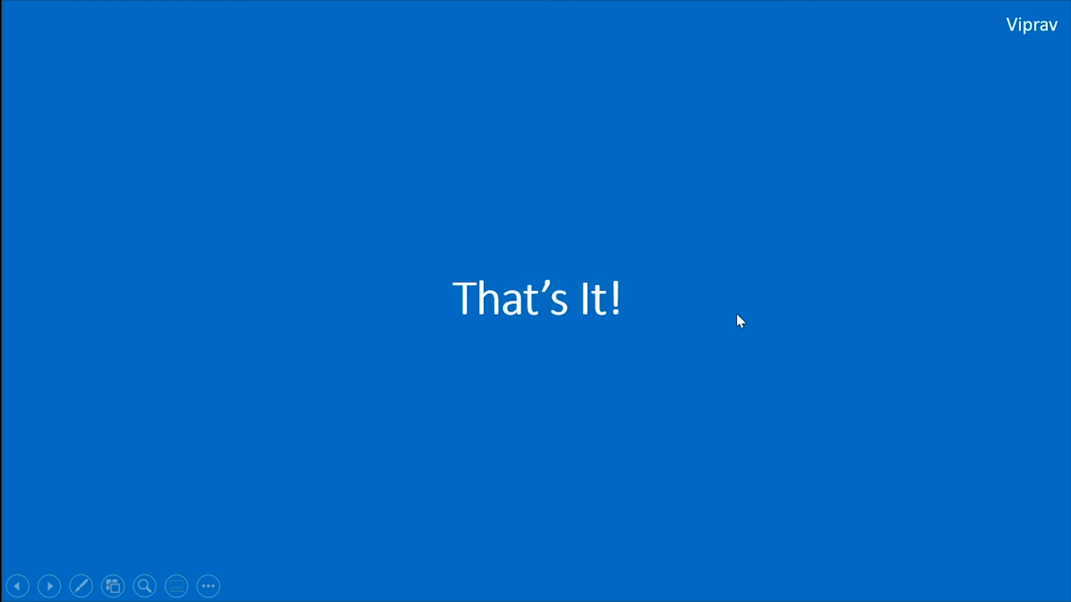